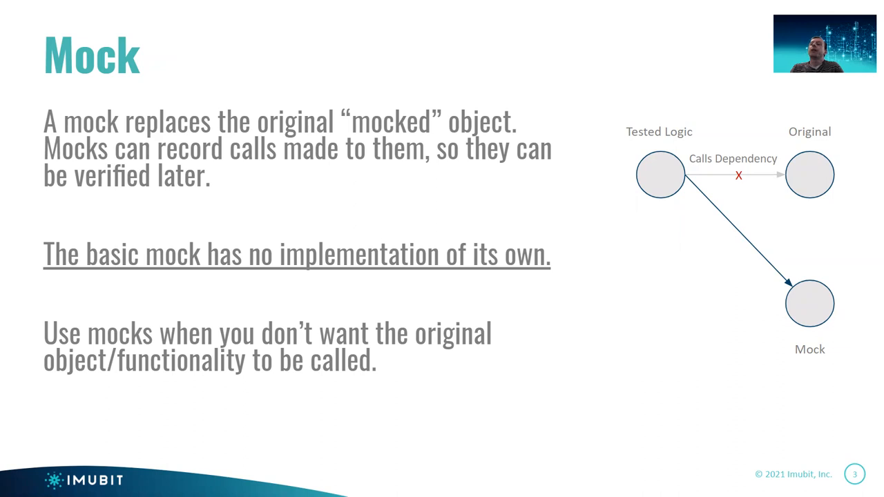
mouse_move(786, 201)
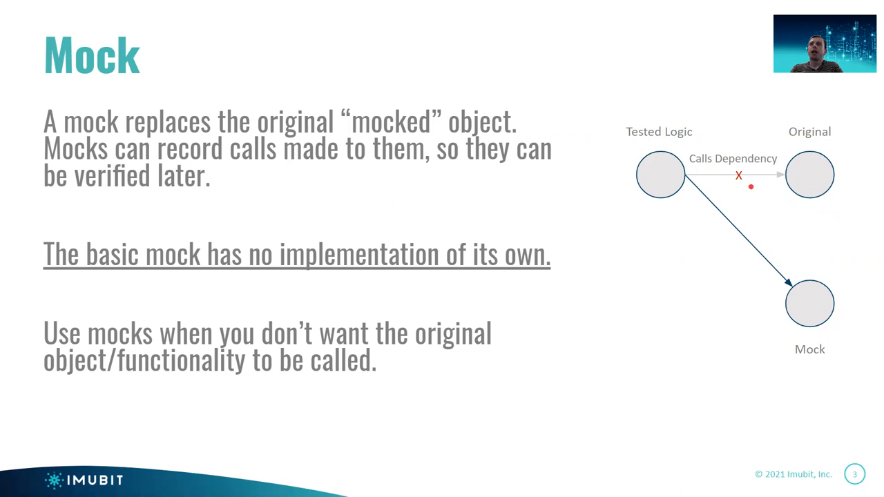
mouse_move(773, 296)
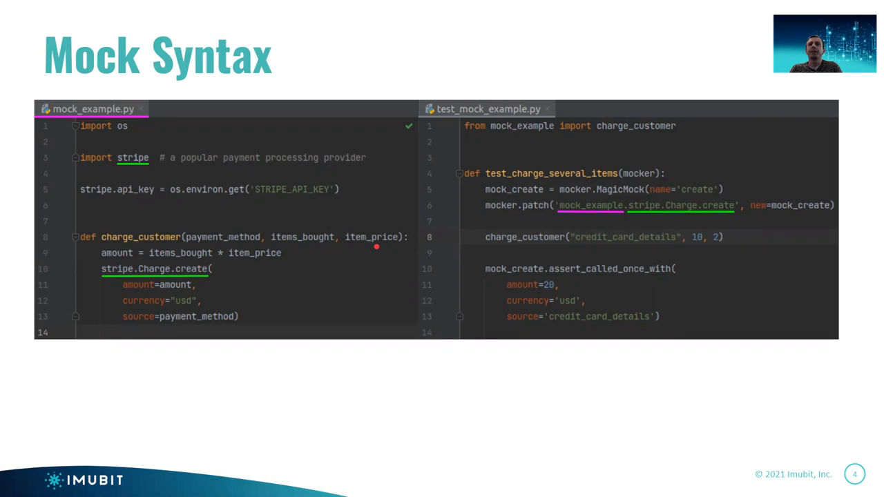
mouse_move(263, 284)
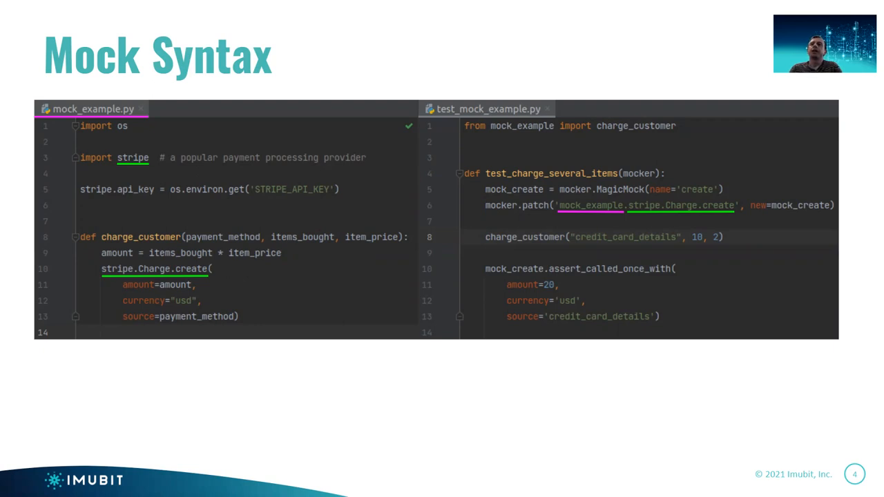
mouse_move(510, 189)
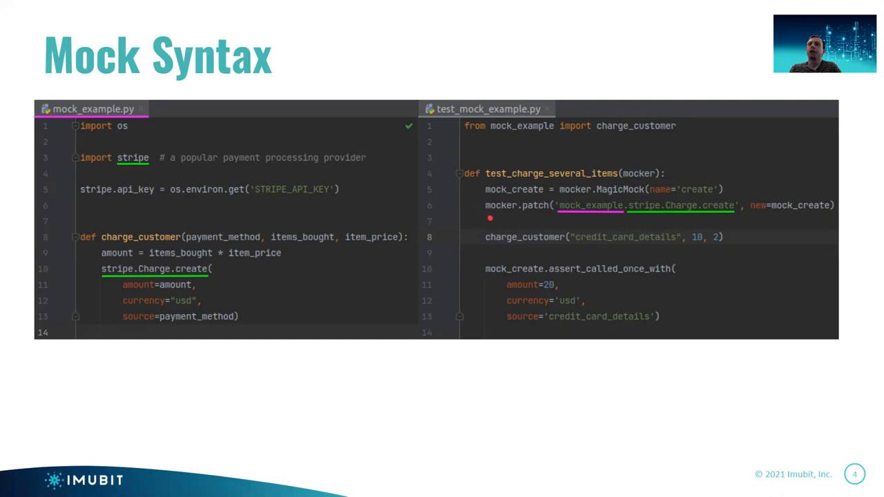
mouse_move(577, 219)
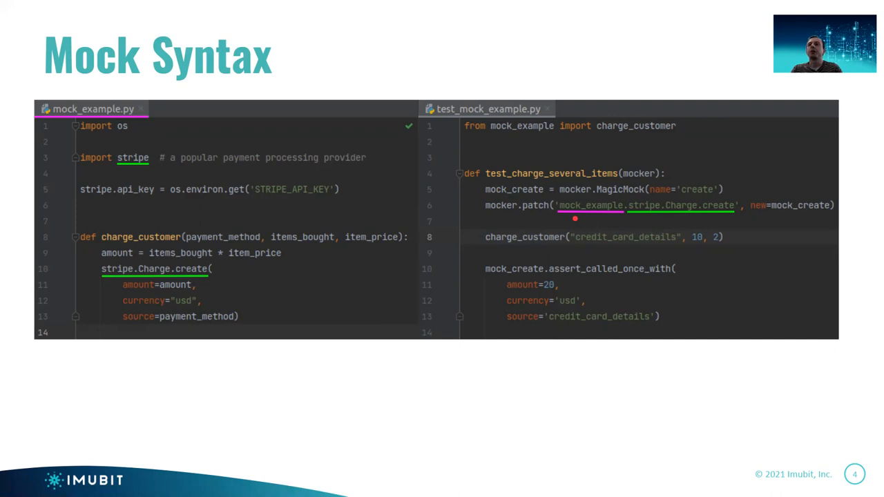
mouse_move(618, 217)
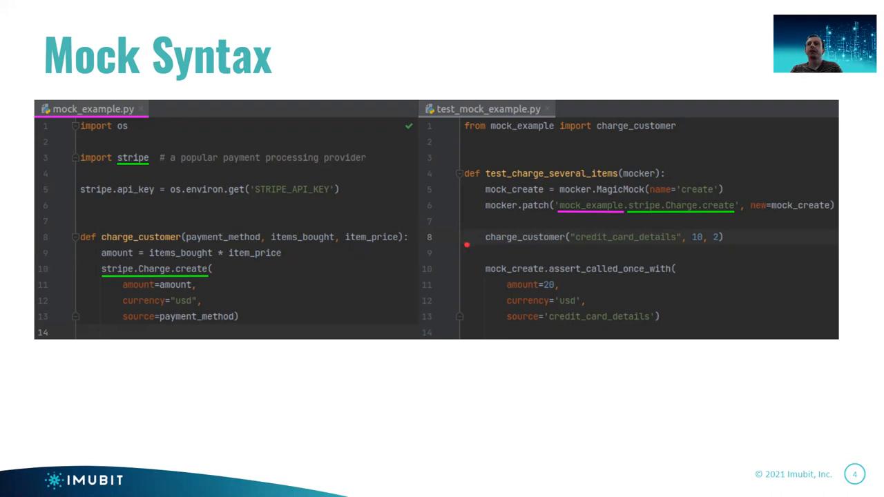
mouse_move(632, 251)
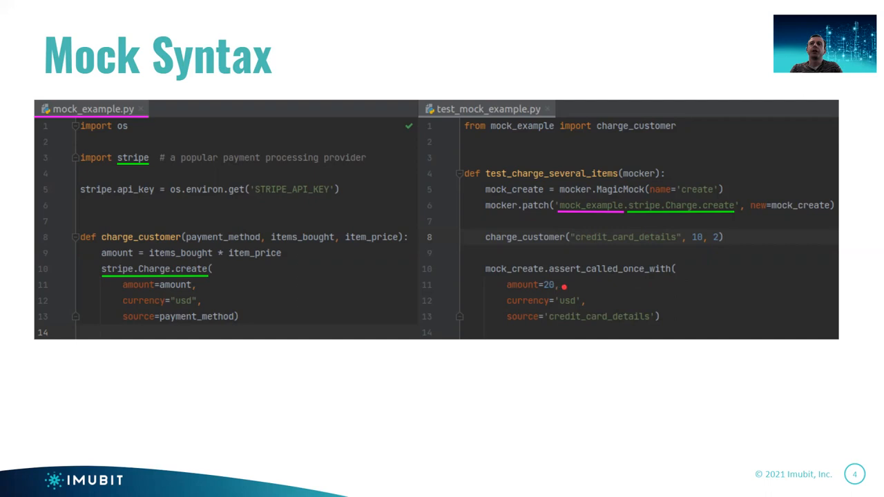
mouse_move(635, 328)
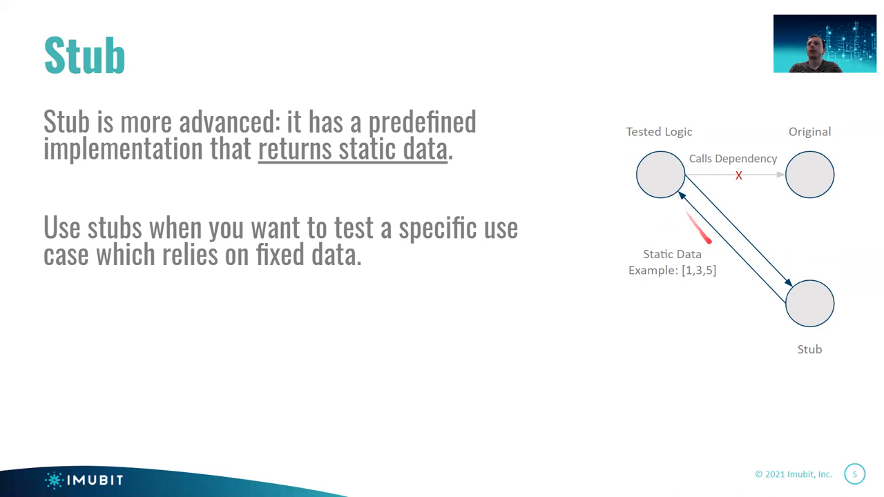
mouse_move(715, 238)
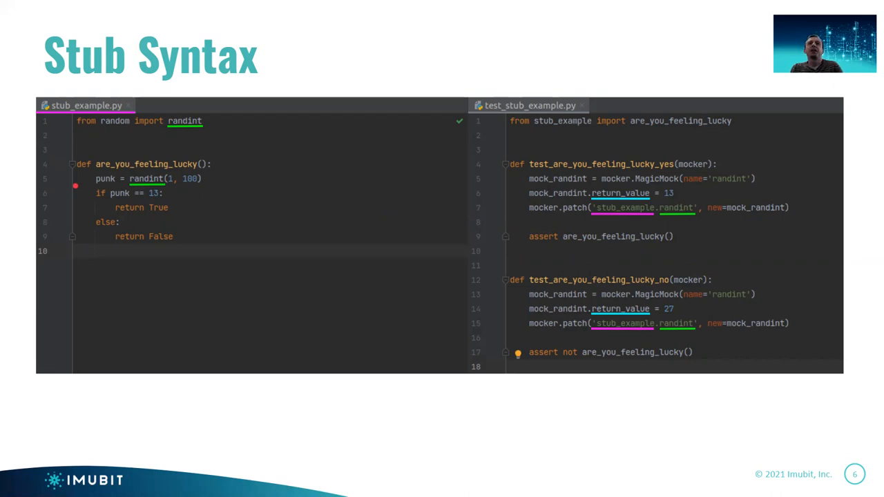
Step: Advance to slide 6, Stub Syntax, with the are_you_feeling_lucky example, then past it to the Fake slide
left_click(76, 186)
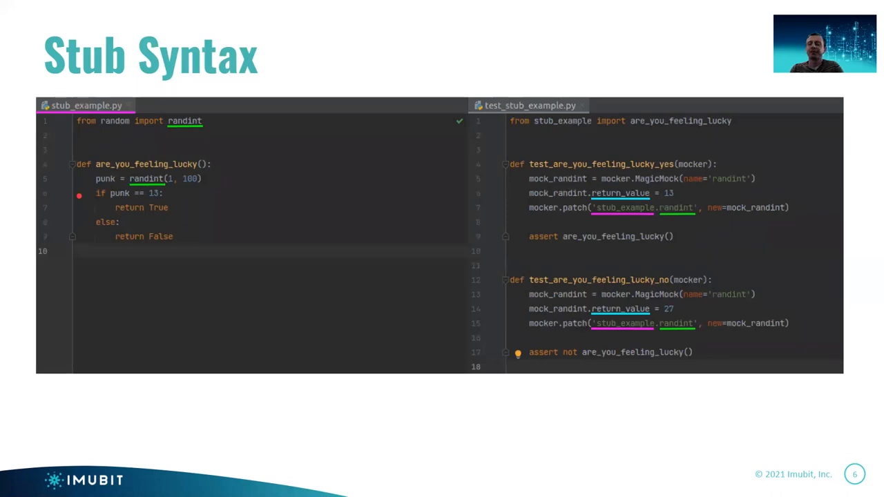
left_click(78, 195)
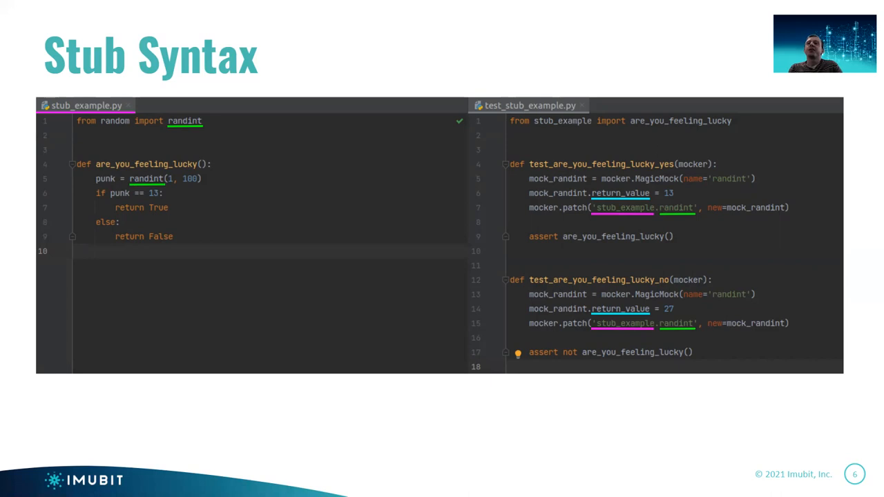
left_click(510, 236)
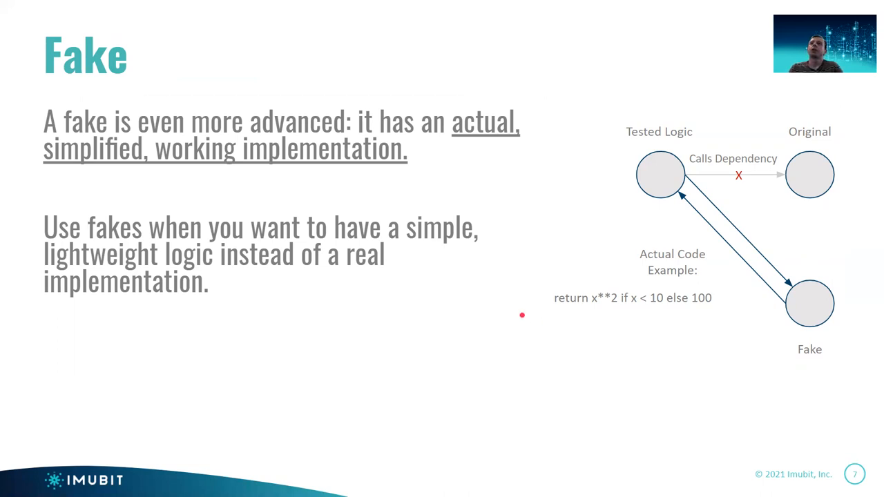
mouse_move(588, 307)
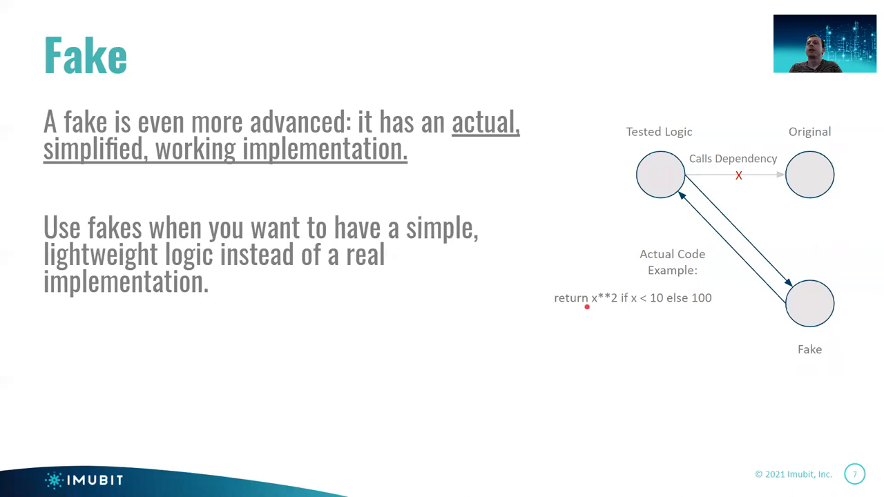
mouse_move(710, 307)
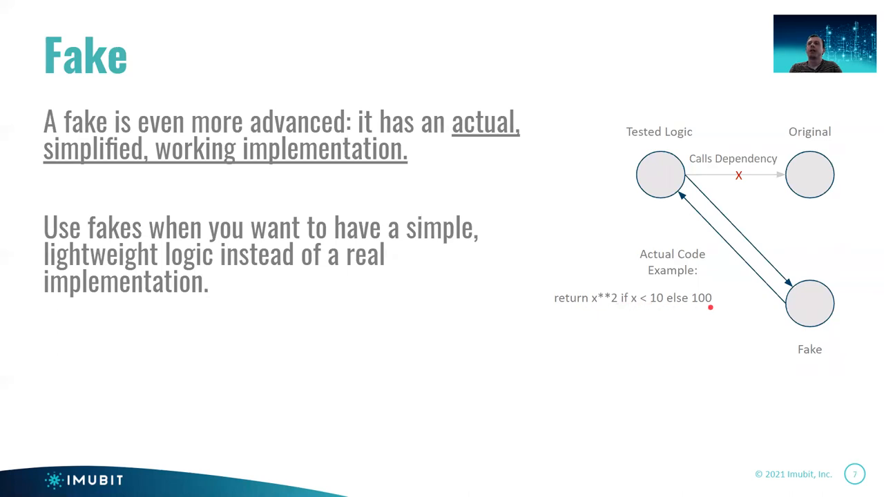
mouse_move(667, 203)
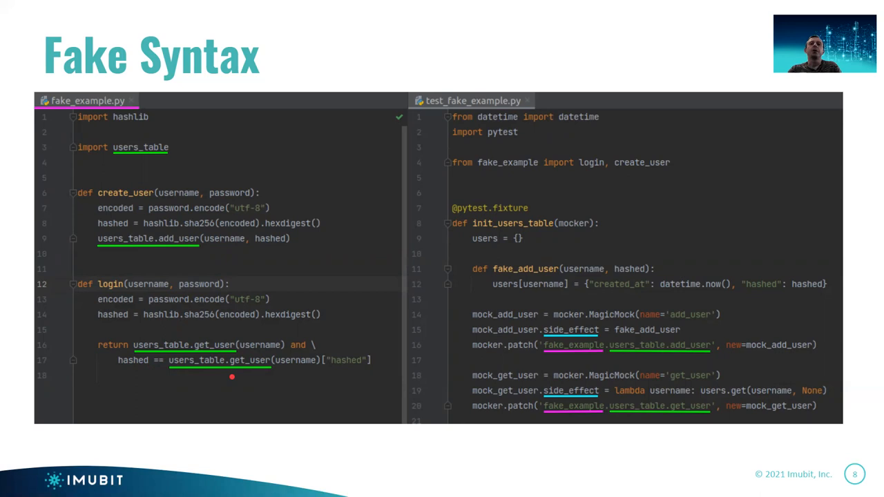
mouse_move(232, 377)
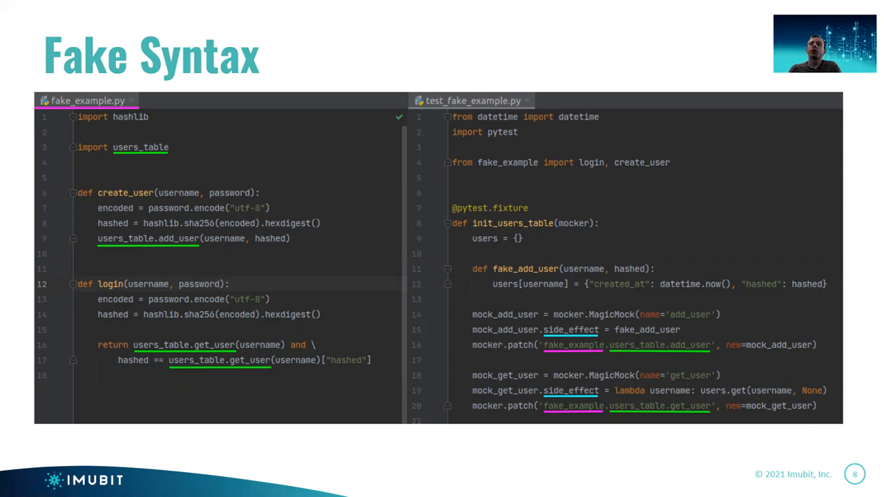
mouse_move(245, 385)
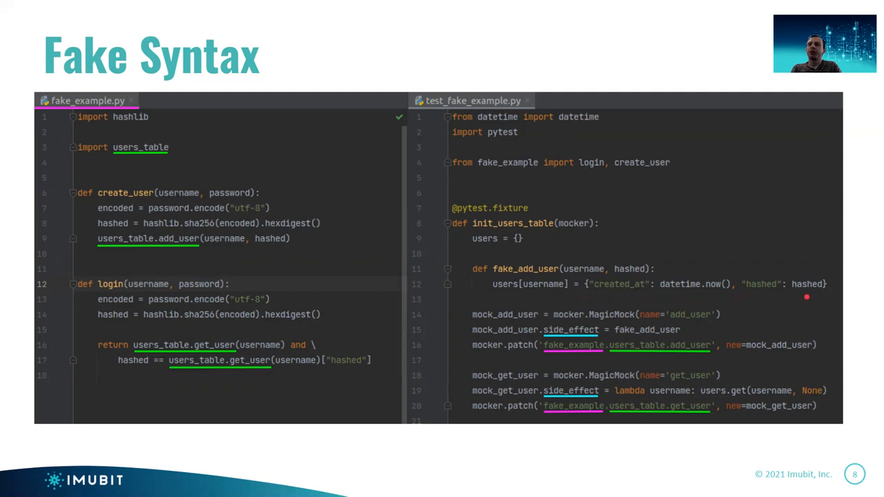
mouse_move(653, 295)
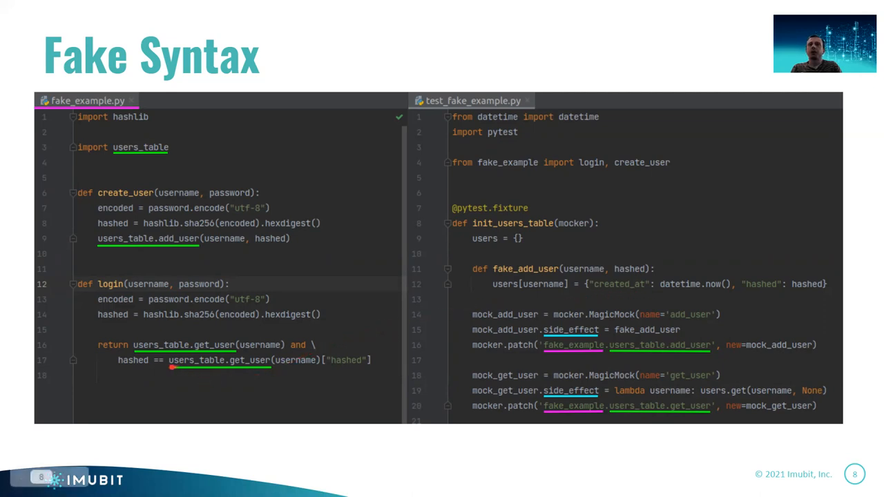
mouse_move(172, 377)
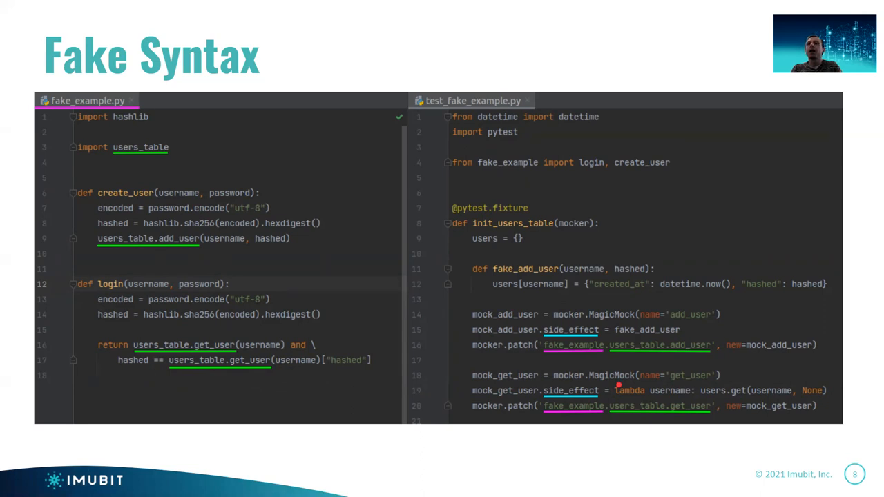
mouse_move(765, 397)
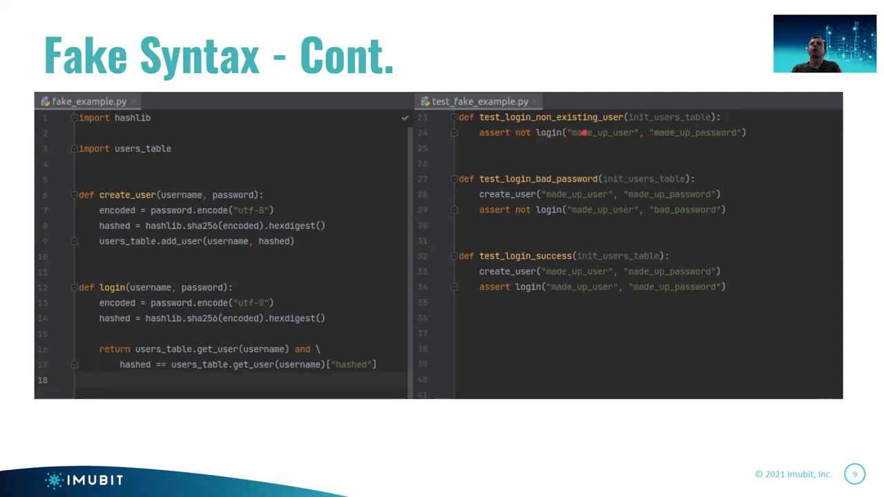
mouse_move(584, 155)
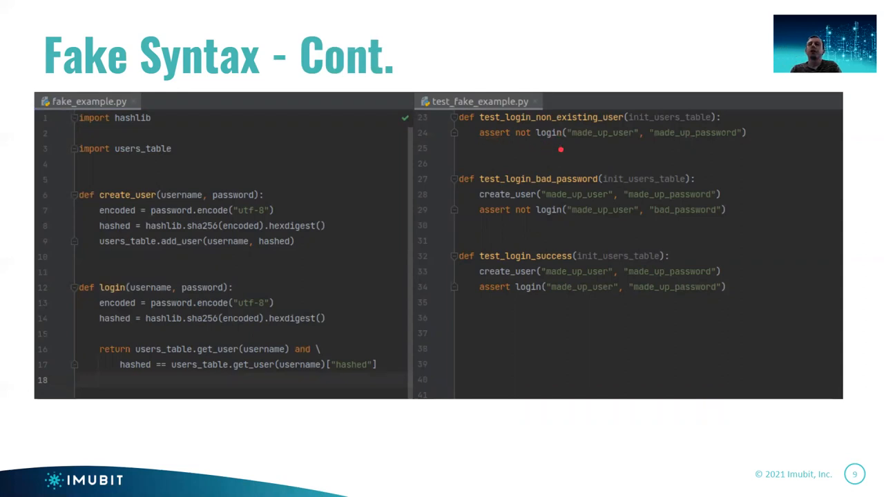
mouse_move(458, 184)
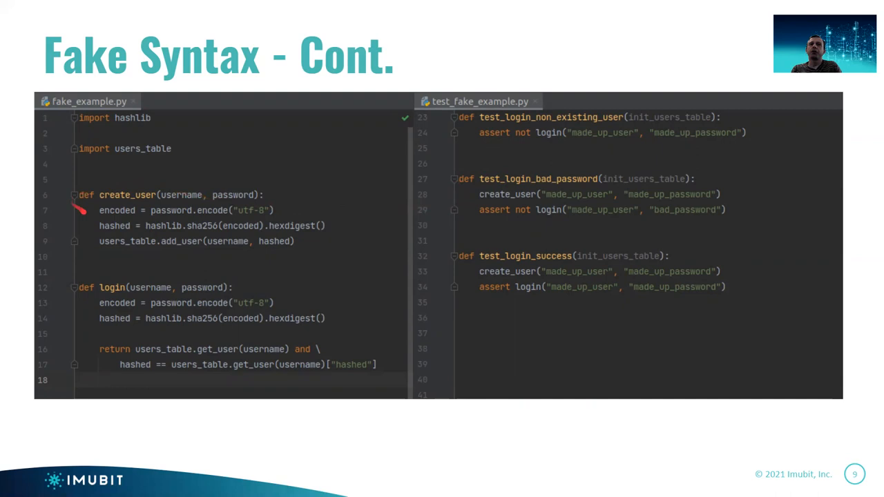
mouse_move(313, 194)
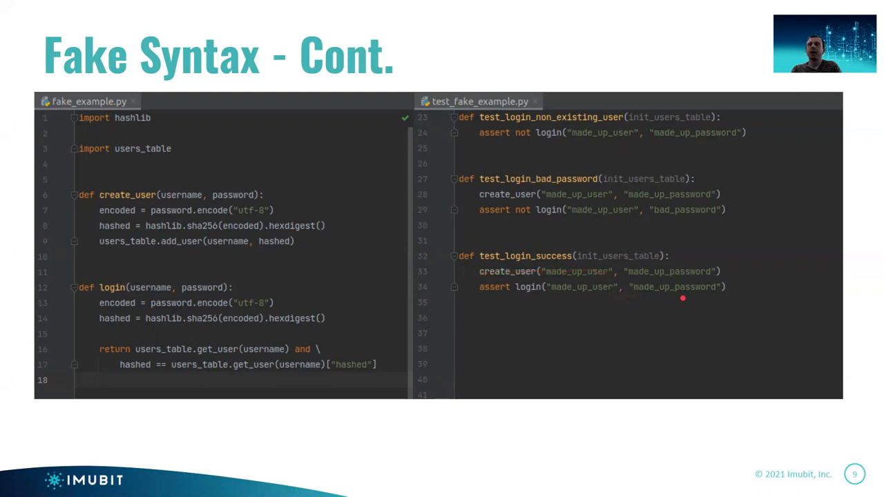
mouse_move(530, 298)
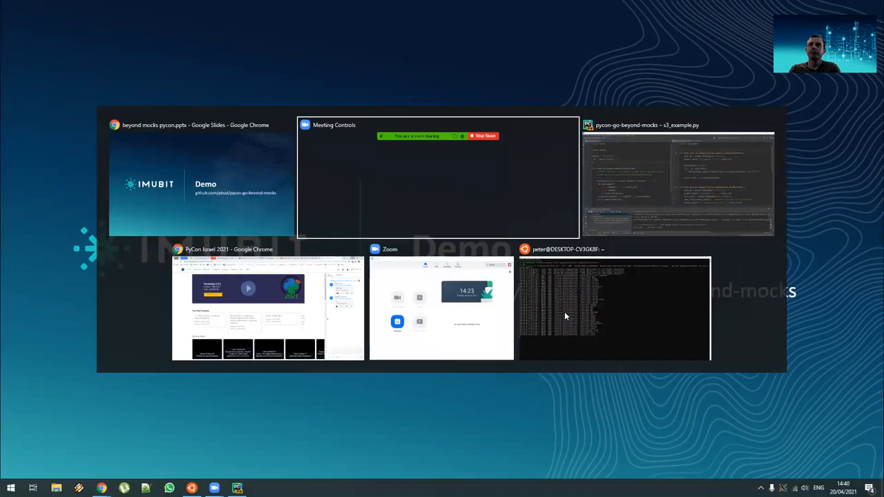
Step: Walk through move_to_unique_location: source_key, the uuid destination format, the delete call and returned destination_key
left_click(679, 178)
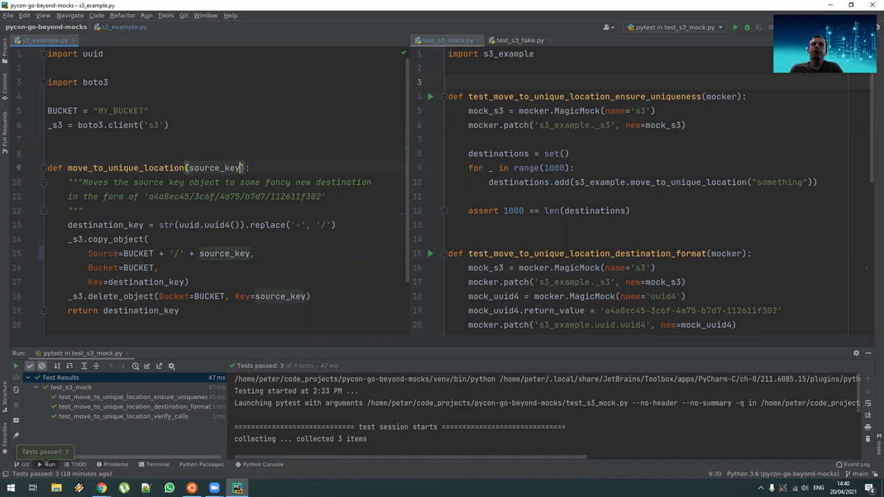
double_click(214, 168)
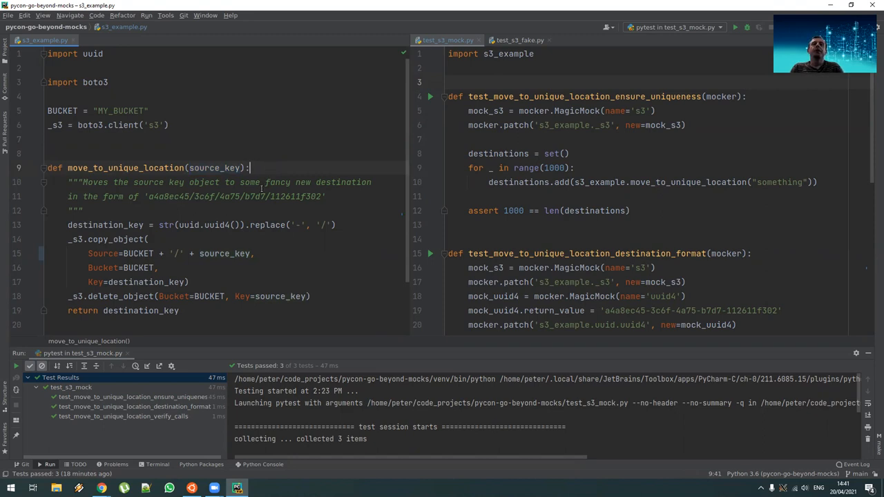
double_click(201, 225)
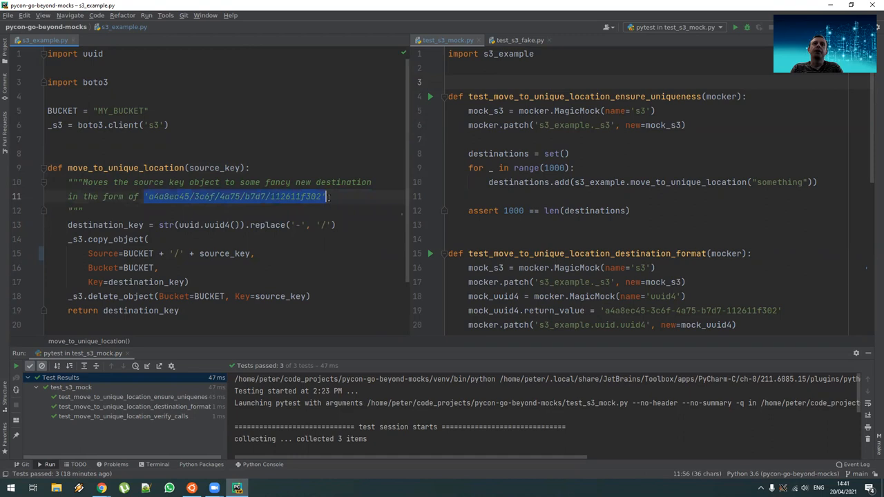
left_click(328, 196)
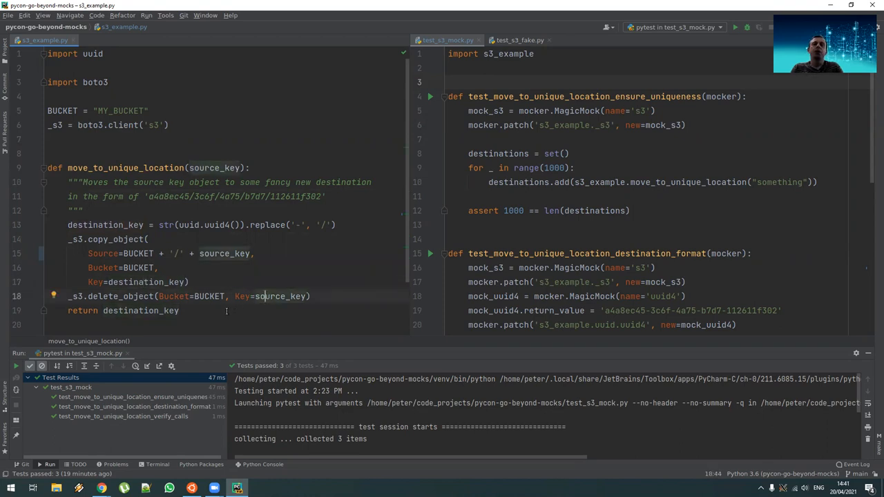
left_click(218, 310)
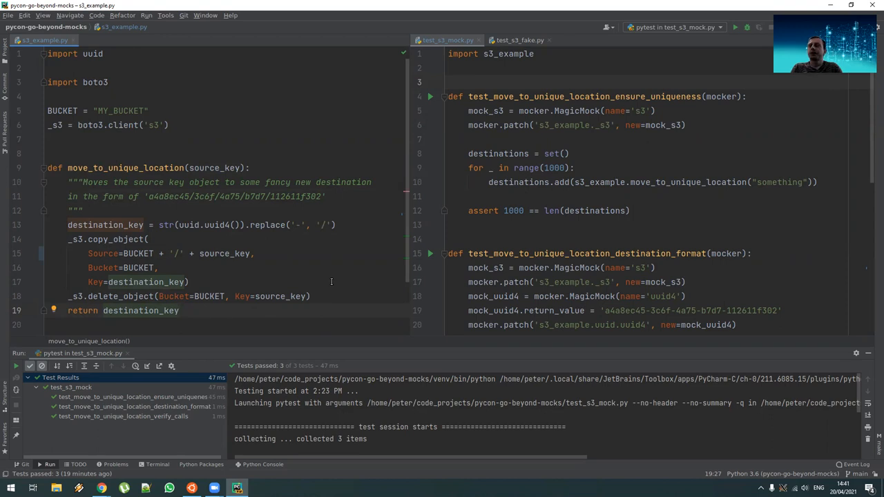
mouse_move(398, 214)
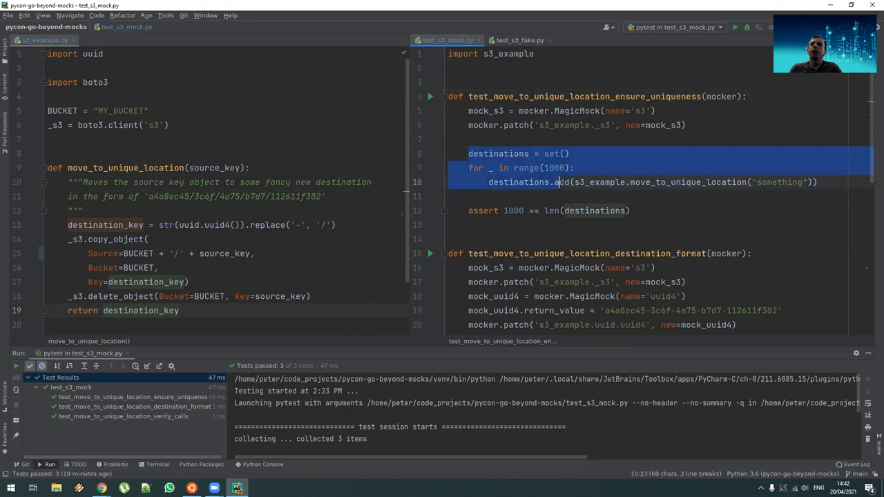
left_click(631, 211)
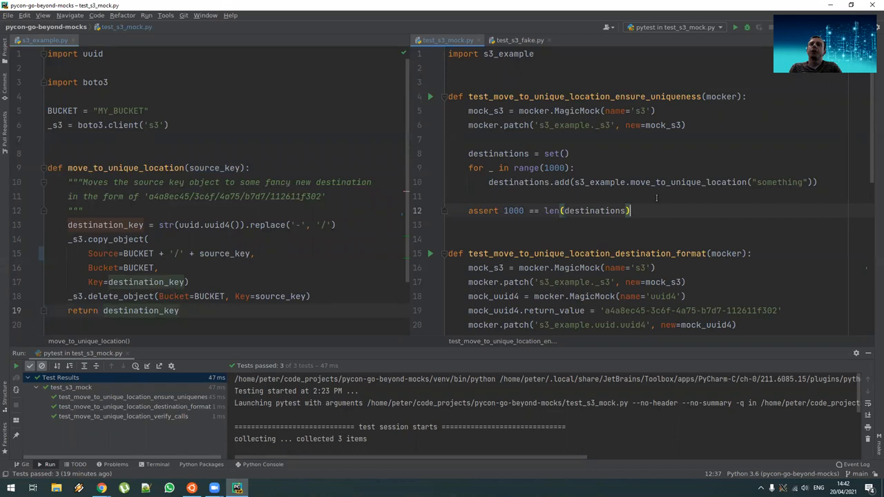
left_click(335, 224)
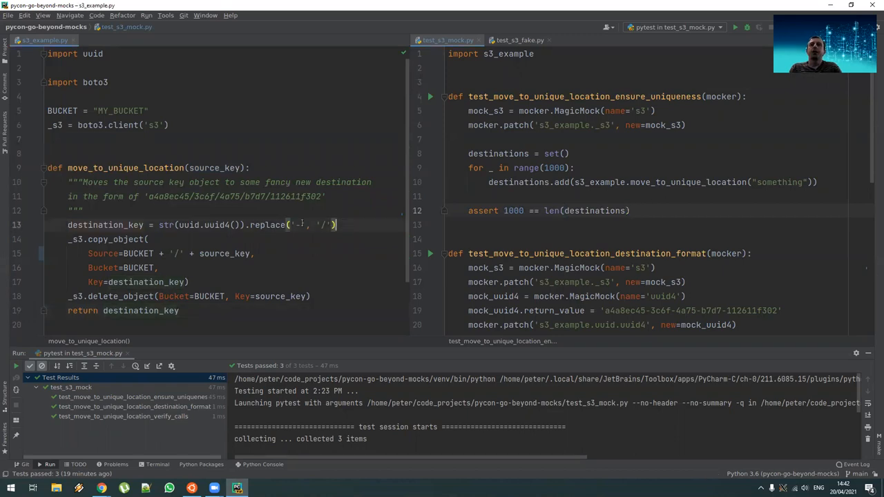
triple_click(194, 225)
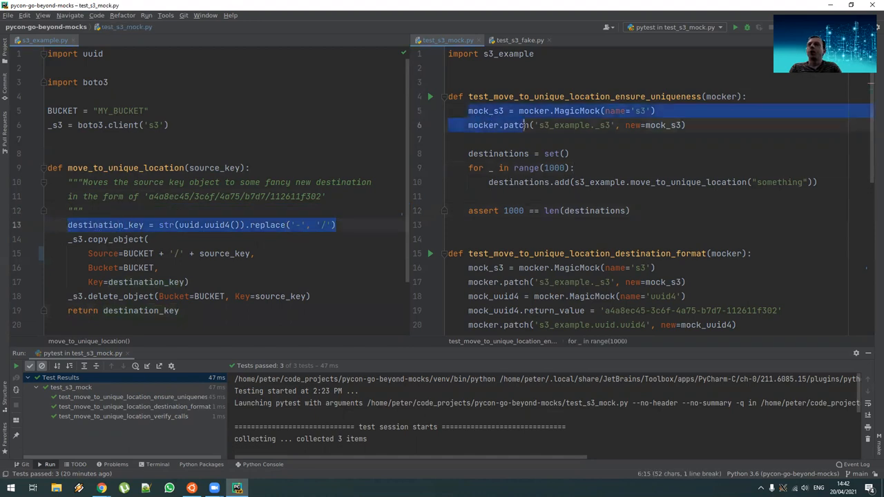
left_click(688, 125)
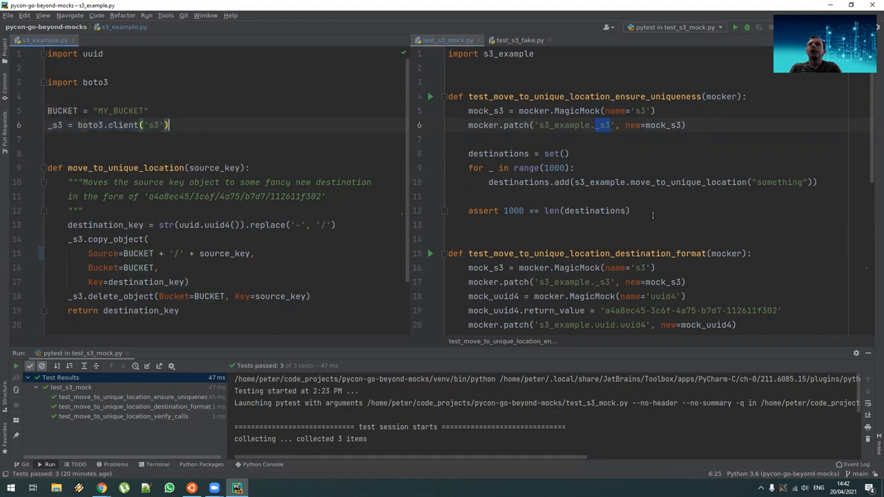
Step: Review the verify_calls test's expected destination and delete_object call assertions
scroll("down", 3)
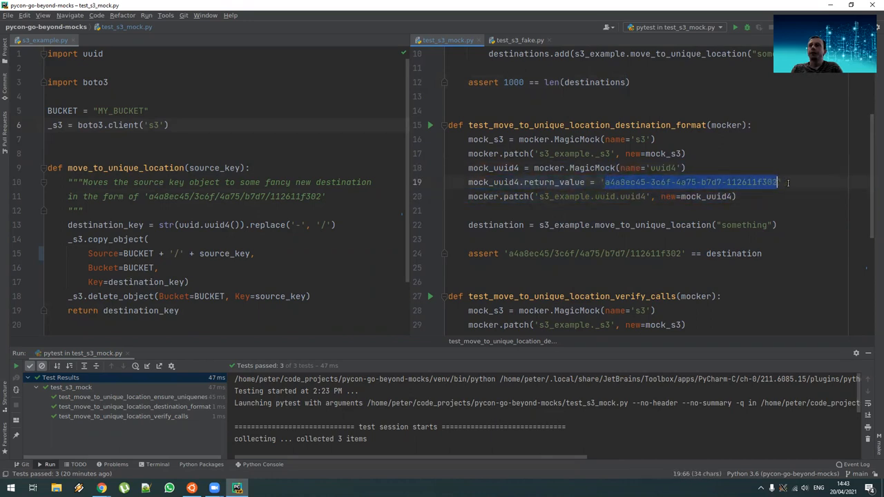
left_click(505, 253)
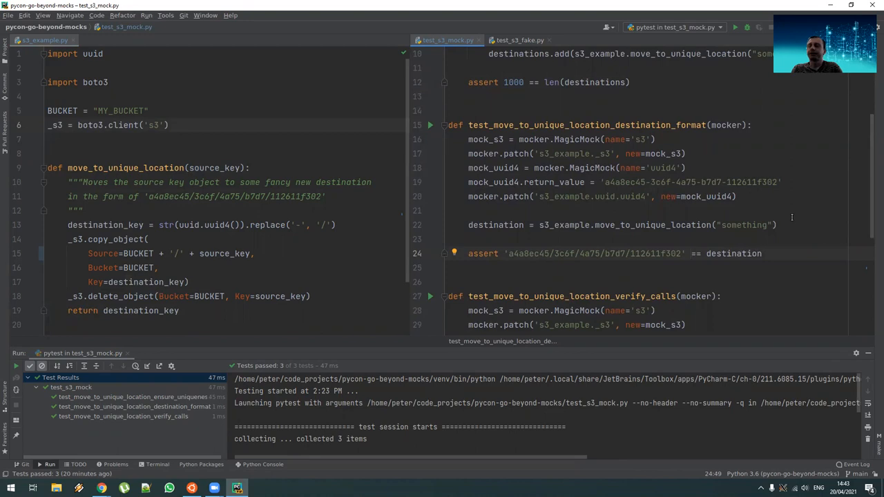
scroll("down", 3)
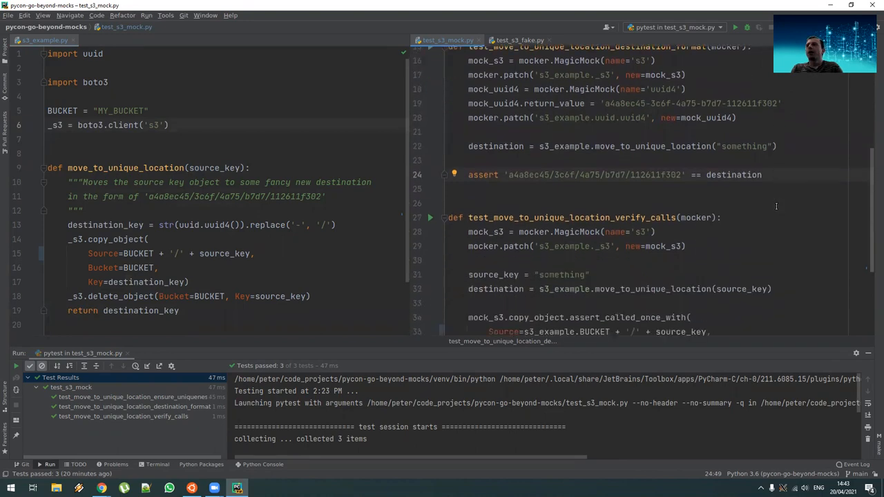
scroll("down", 3)
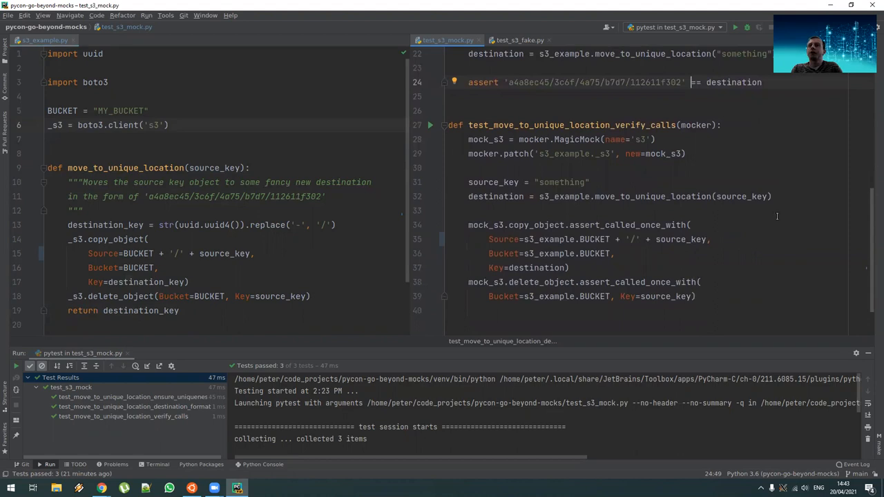
mouse_move(767, 219)
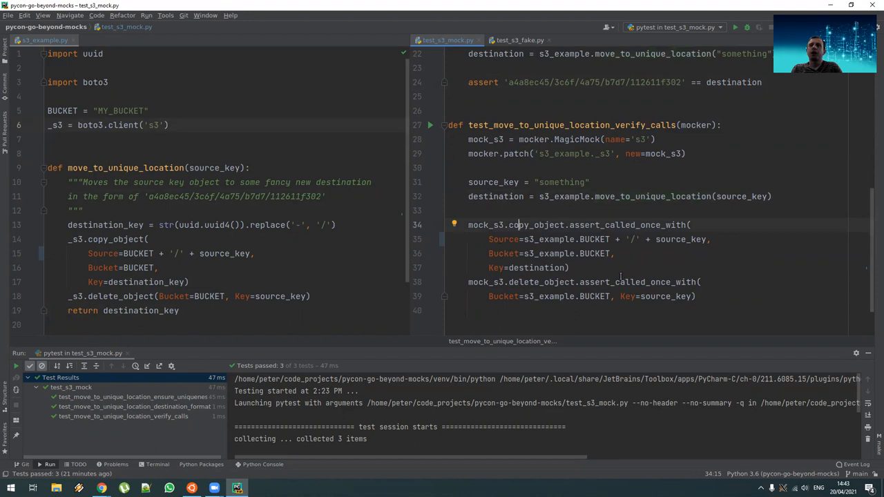
mouse_move(667, 260)
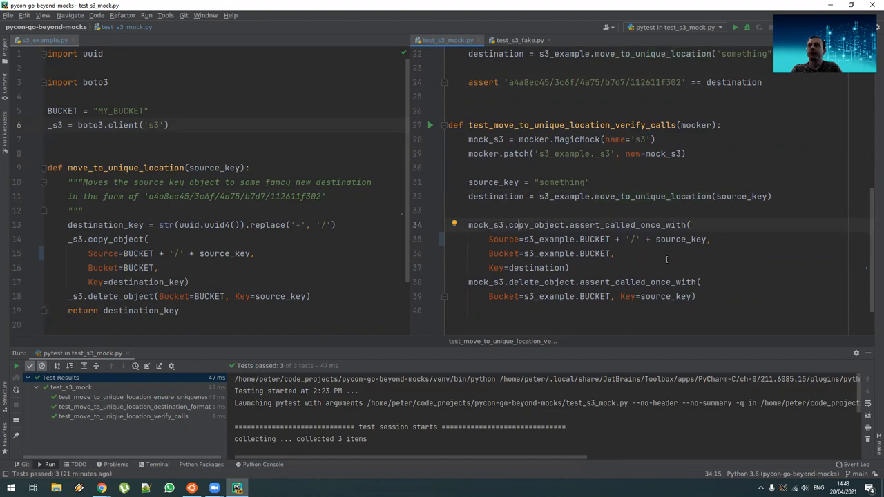
left_click(726, 282)
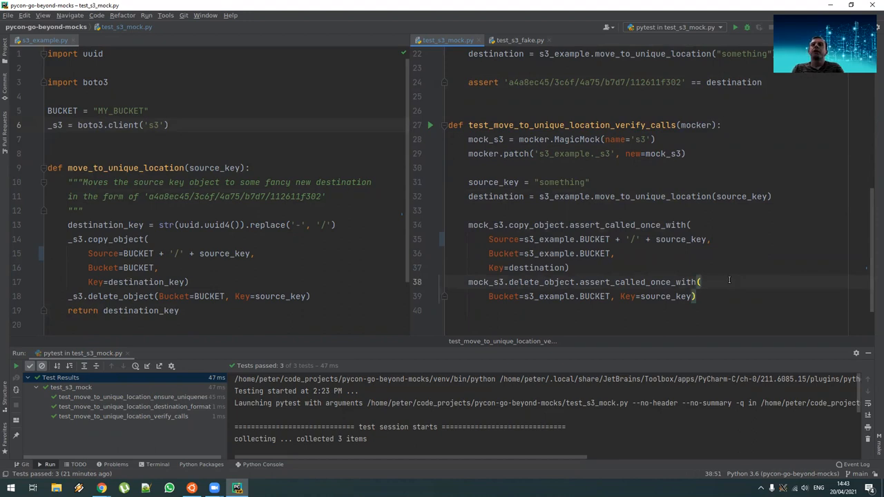
mouse_move(759, 241)
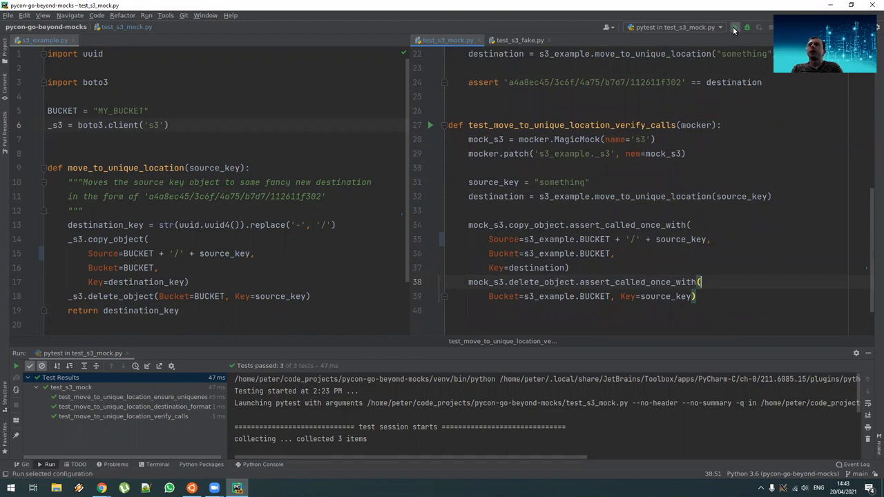
Step: Rerun pytest in test_s3_mock.py so all 3 of 3 tests pass
left_click(735, 27)
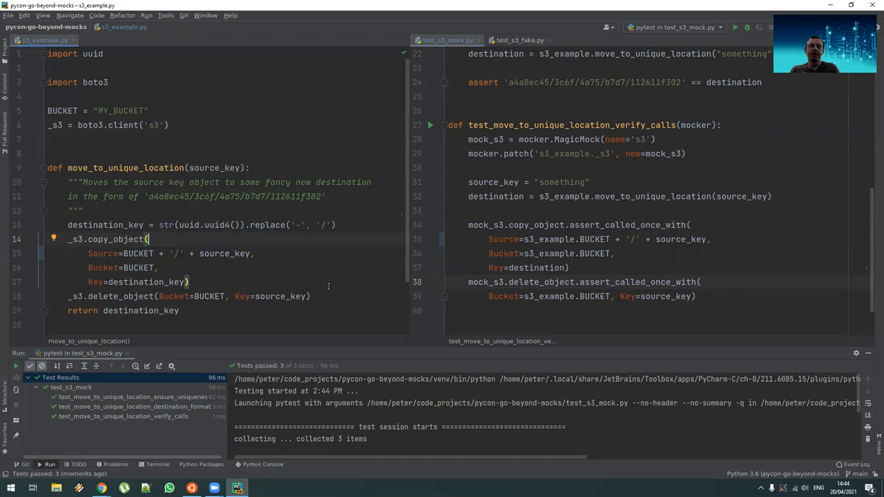
Step: Insert a bogus _s3.typo() call and put delete_object before copy_object in the move function
left_click(88, 253)
type("_s3.typo")
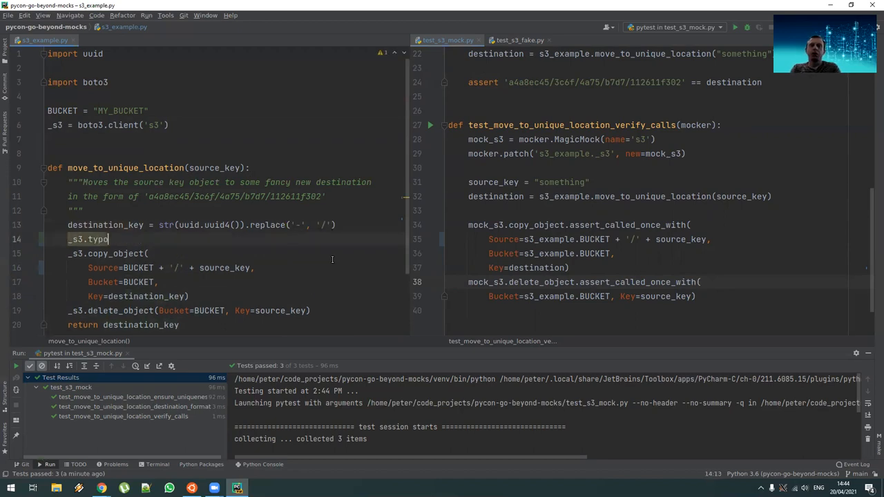
type("()")
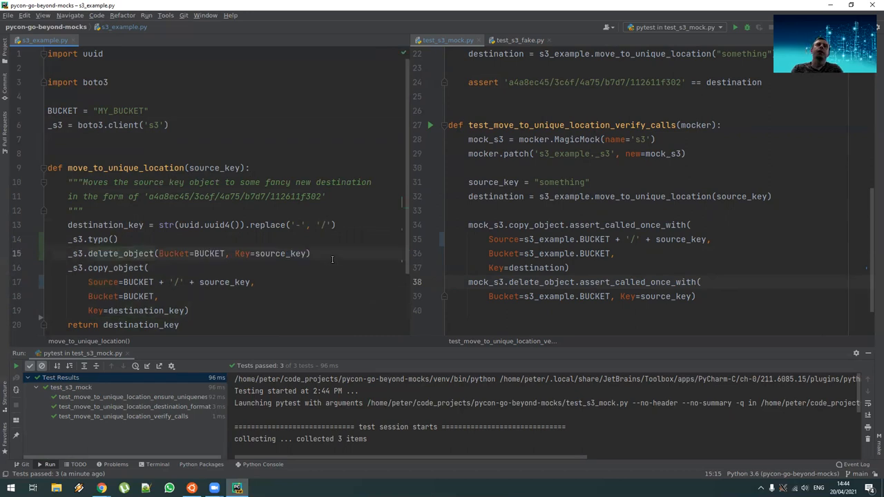
scroll("up", 3)
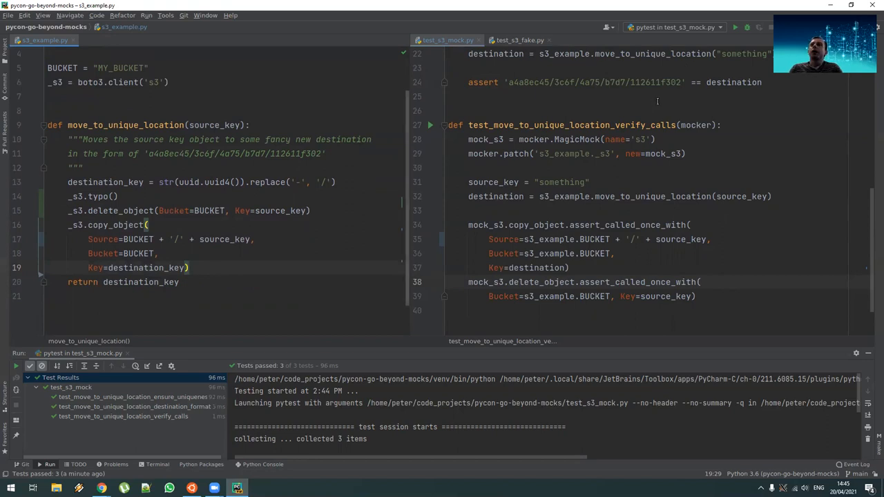
Step: Rerun the mock test suite on the broken code and see all three tests still pass
left_click(736, 27)
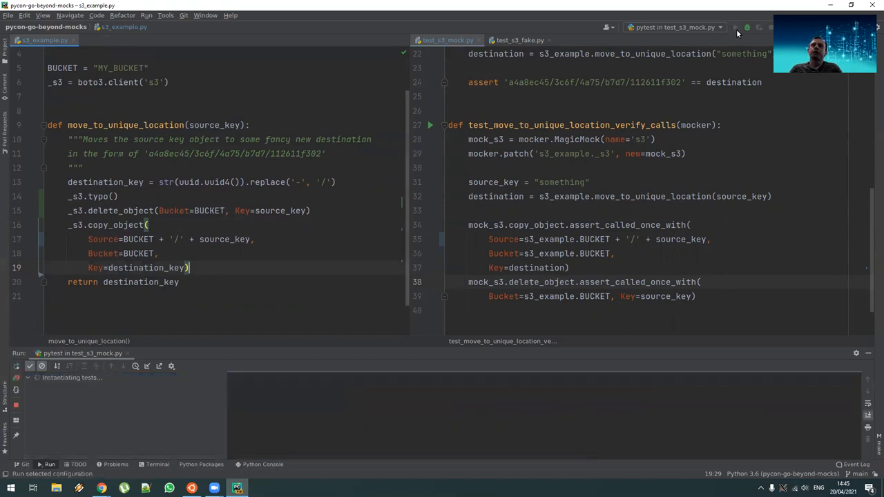
left_click(735, 27)
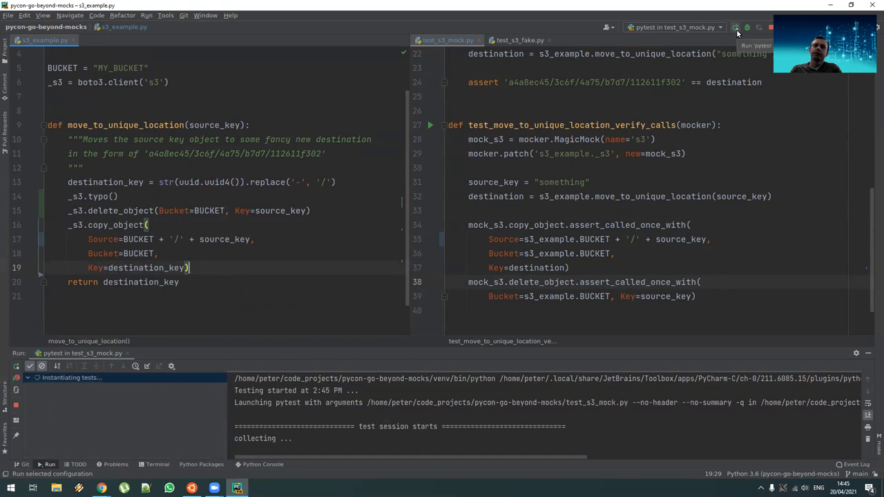
left_click(736, 27)
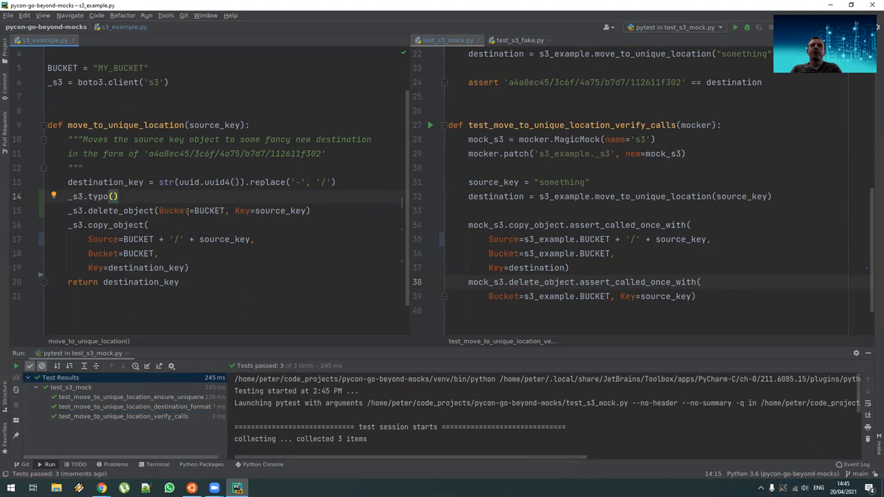
mouse_move(509, 94)
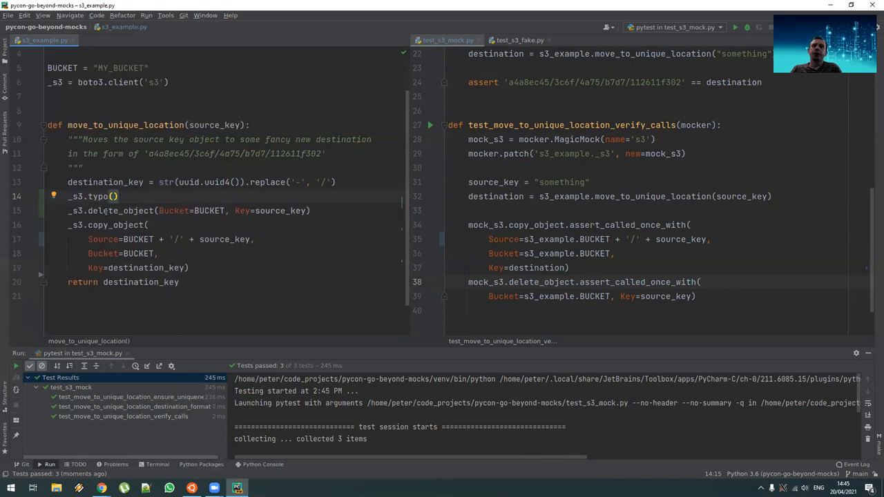
left_click(158, 210)
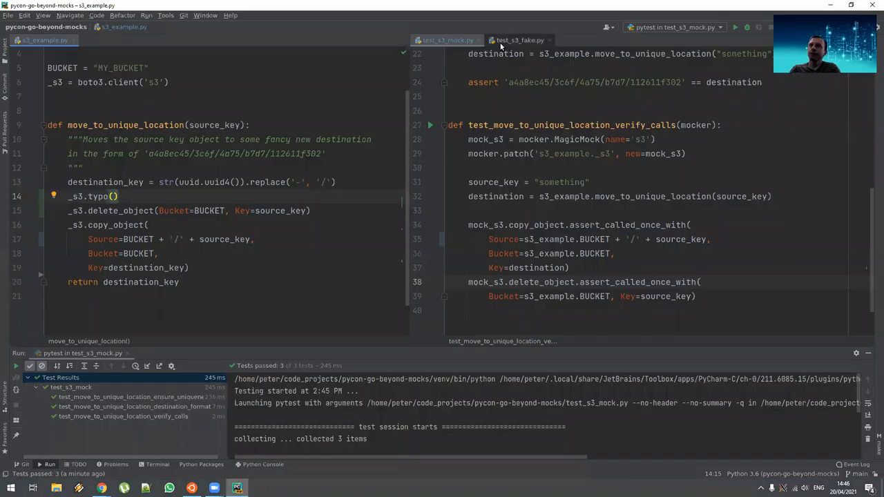
Step: Review test_s3_fake.py's moto empty_bucket fixture yielding conn, down to the no-source-object test
left_click(520, 39)
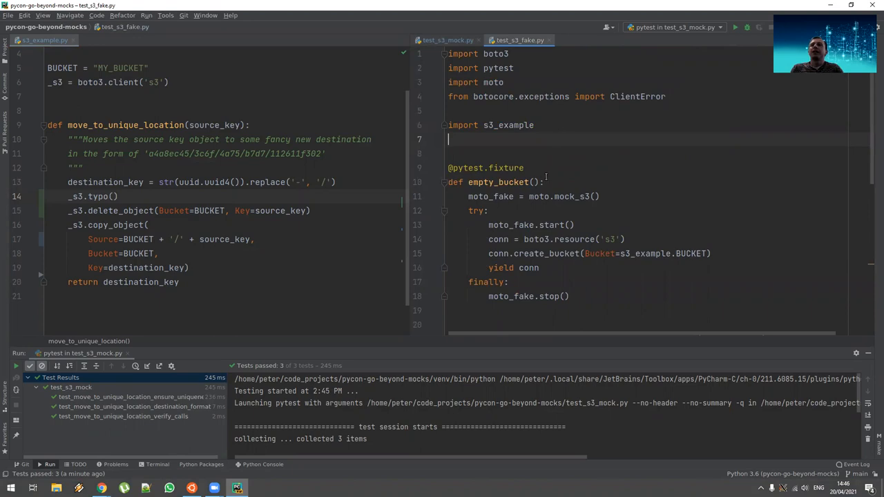
left_click(523, 168)
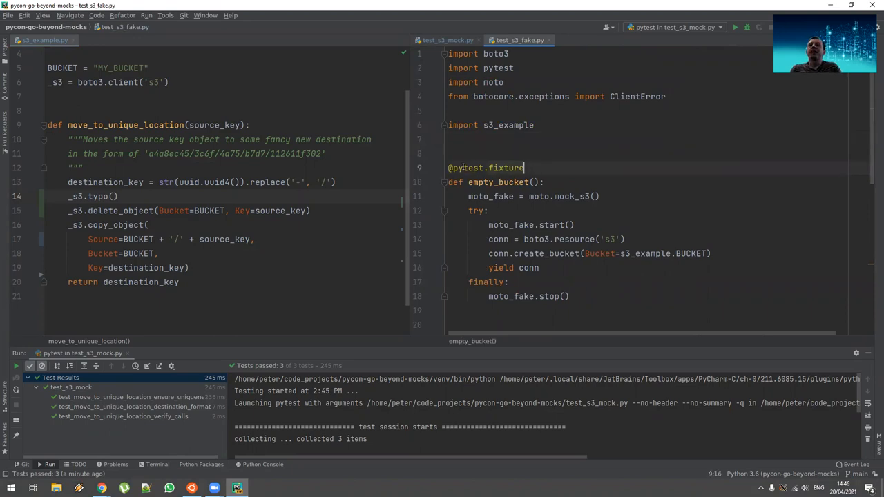
scroll("down", 3)
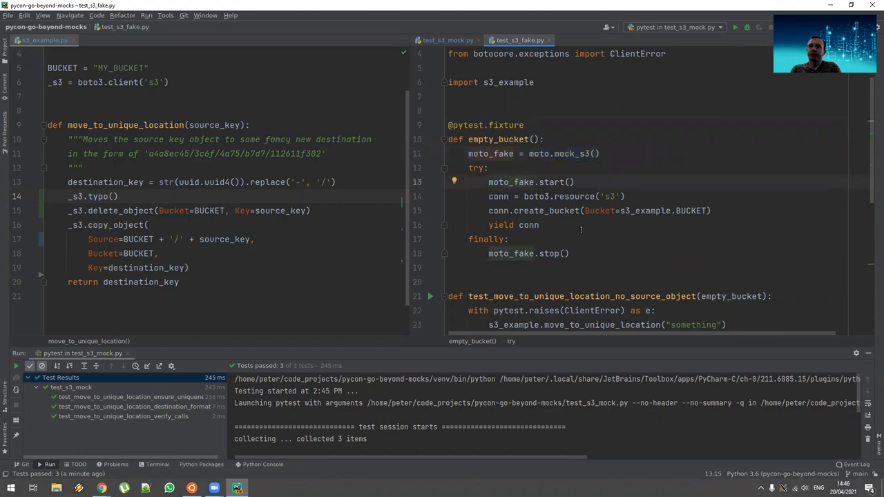
double_click(529, 225)
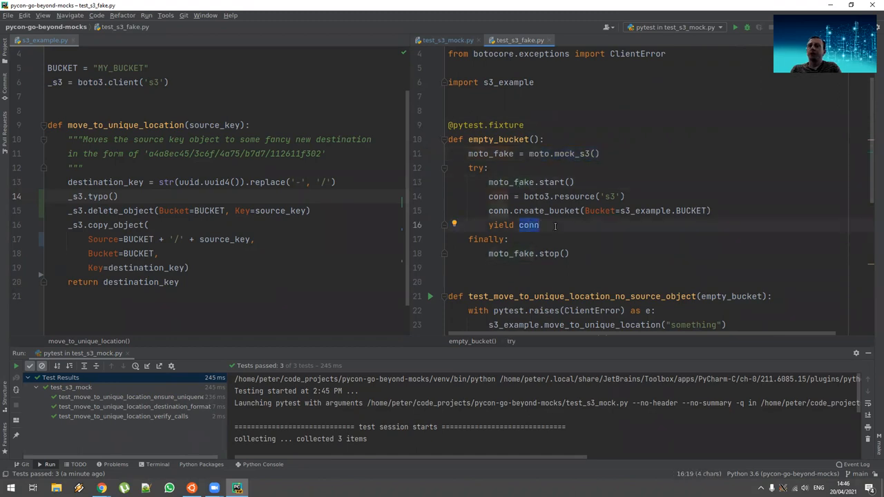
scroll("down", 3)
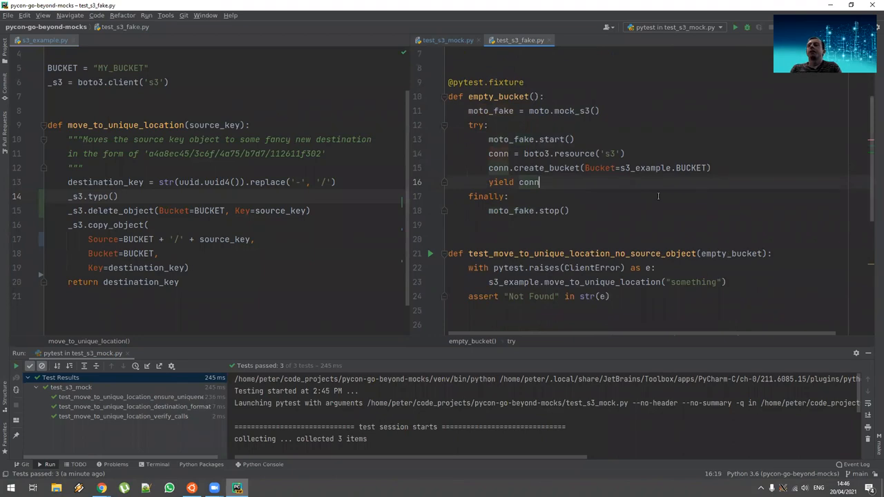
scroll("down", 3)
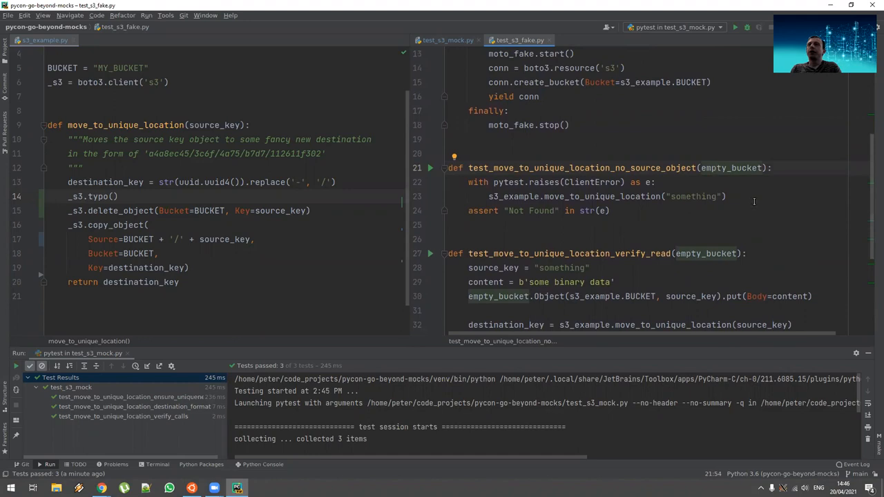
Step: Highlight the raises block's move call and Not Found assertion, then the verify_read move call
left_click(730, 196)
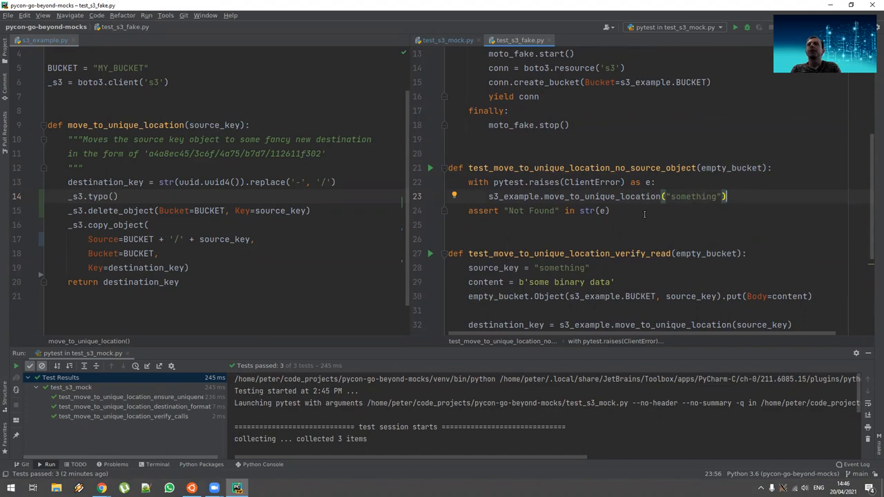
triple_click(539, 211)
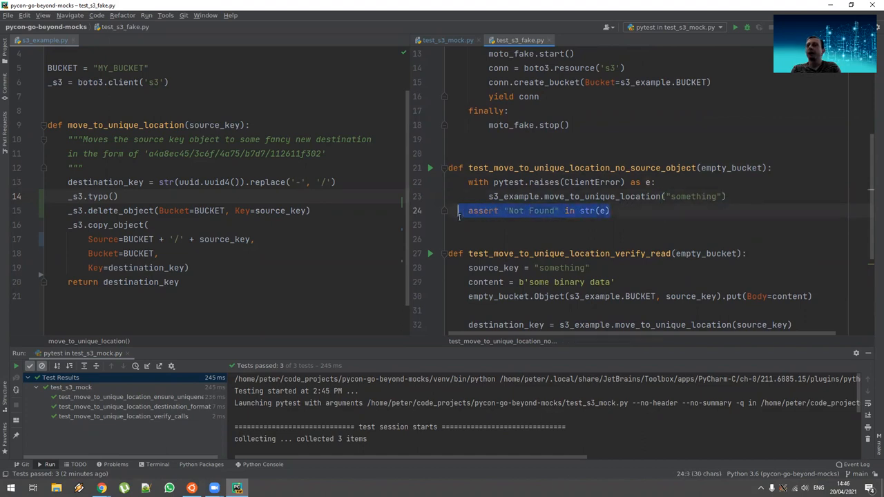
scroll("down", 3)
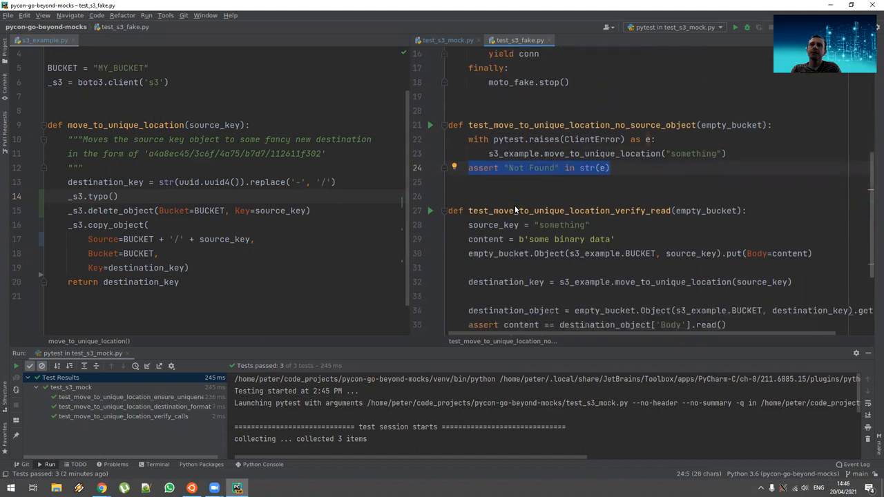
scroll("down", 3)
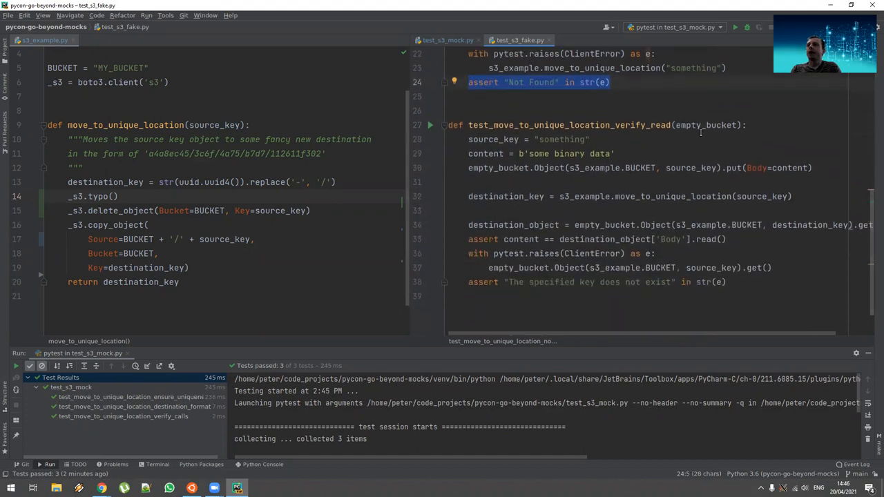
left_click(749, 125)
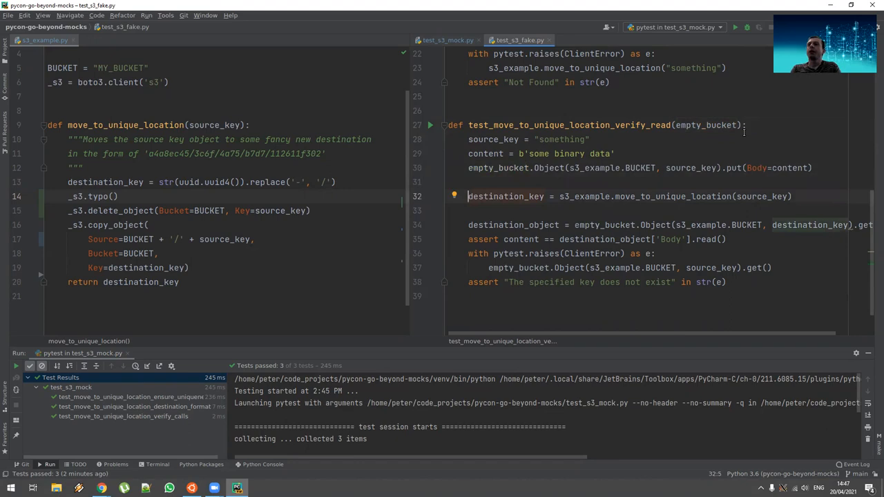
Step: Highlight destination_object and the key-does-not-exist message, then select 'pytest in test_s3_fake.py' to run
left_click(758, 196)
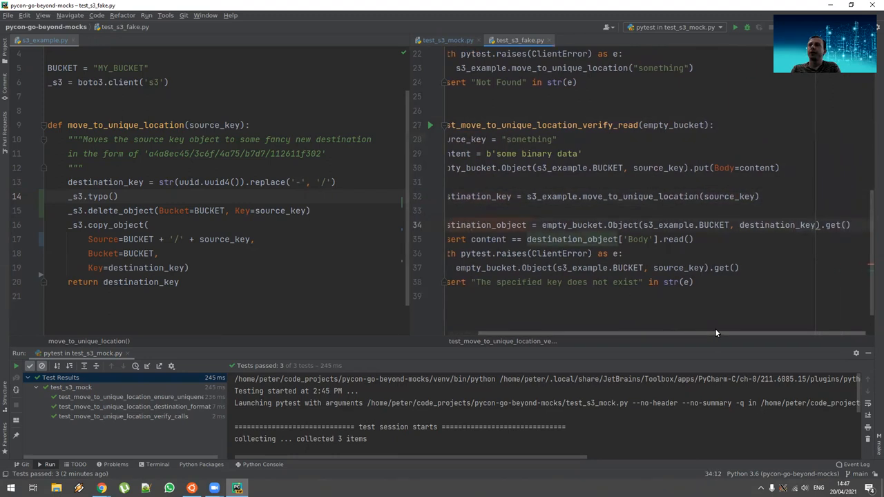
scroll("left", 3)
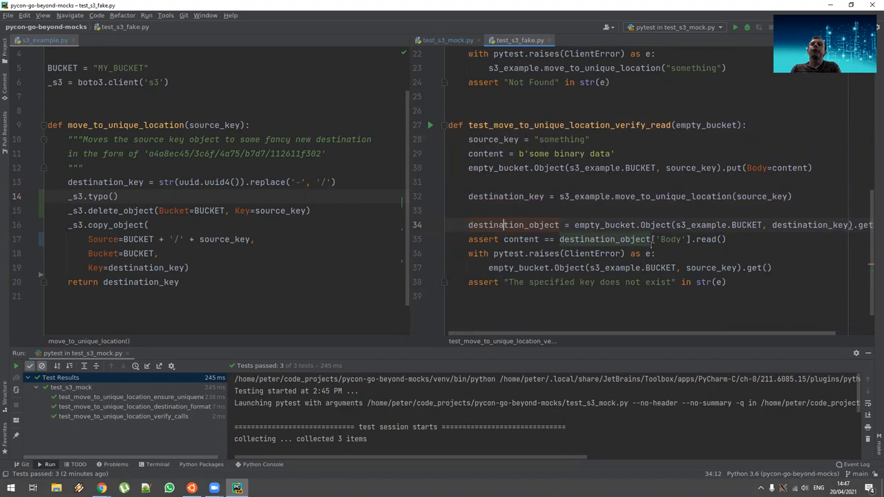
double_click(670, 239)
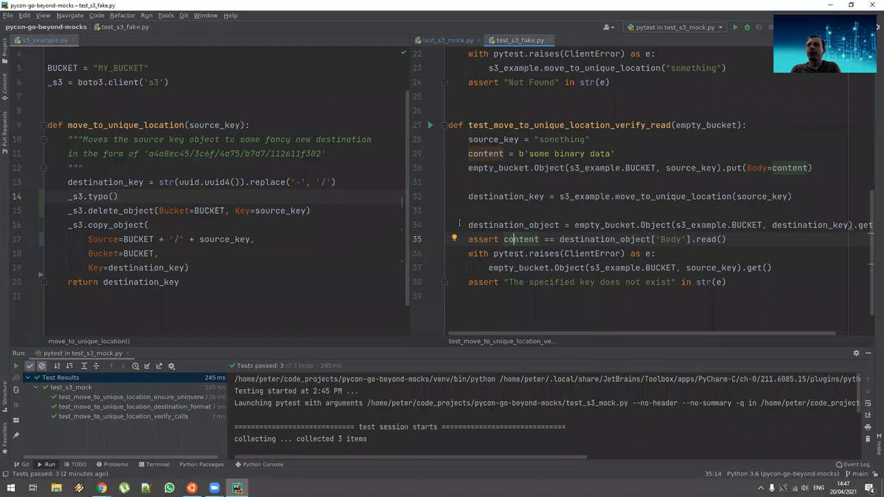
mouse_move(495, 268)
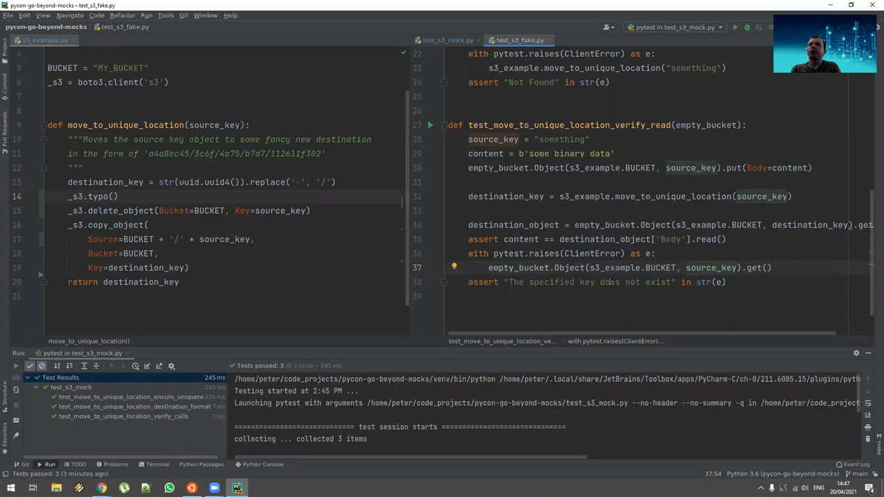
double_click(588, 282)
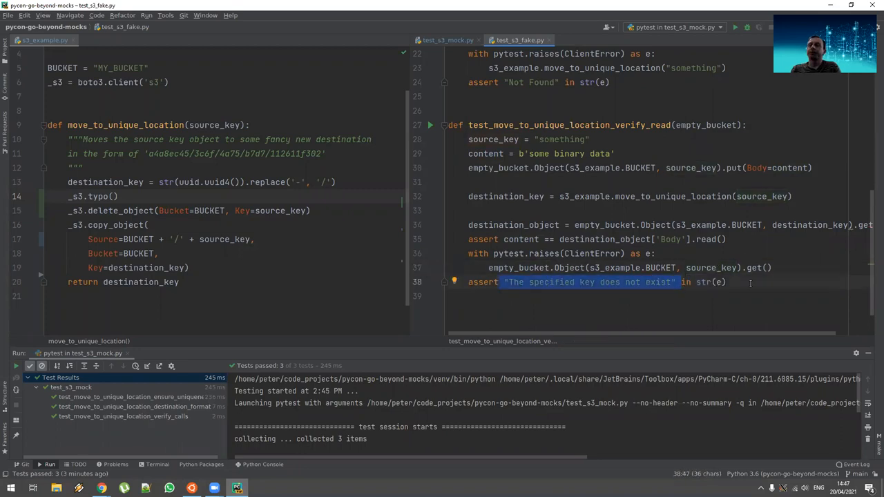
left_click(673, 27)
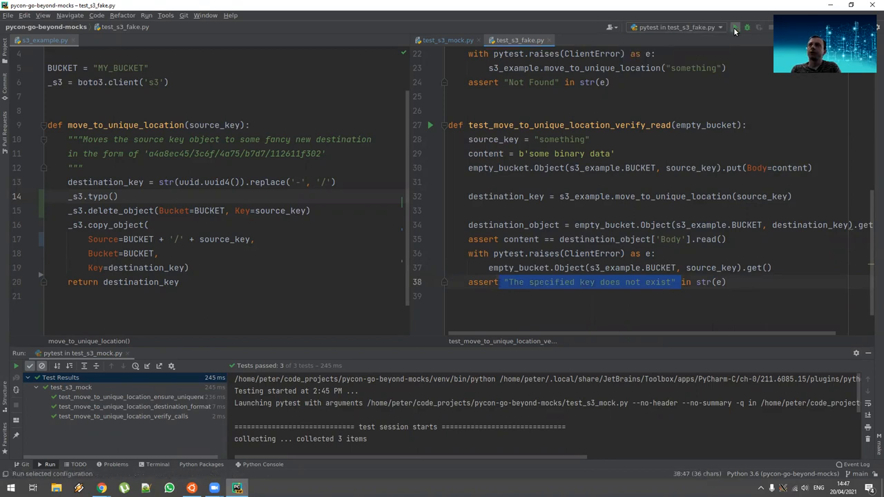
Step: Run the moto fake tests and read the no_source_object failure traceback exposing the typo() call
left_click(735, 27)
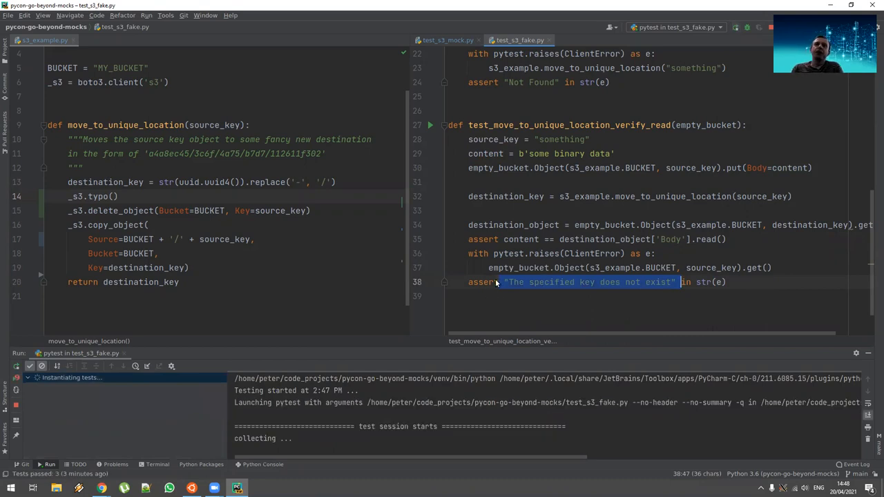
left_click(497, 282)
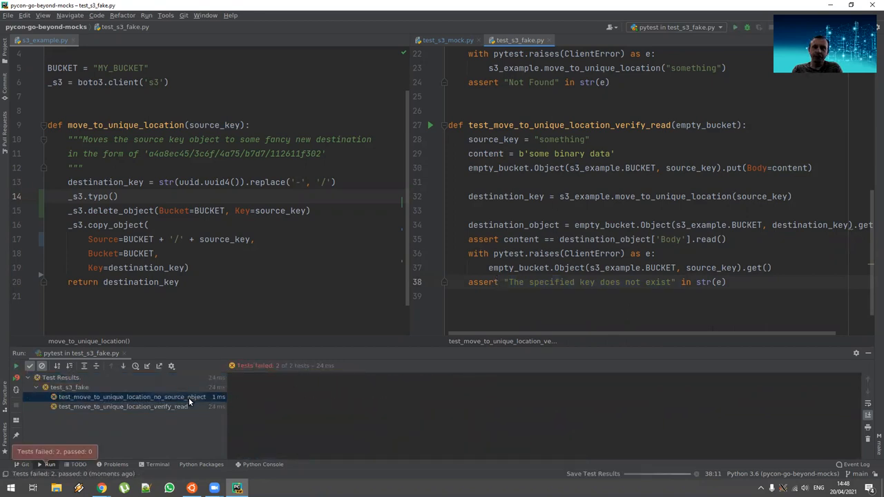
left_click(131, 397)
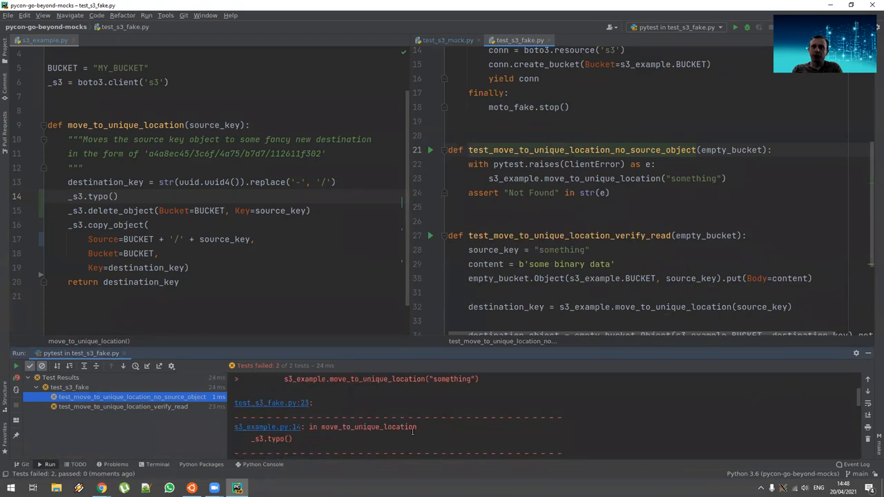
mouse_move(269, 429)
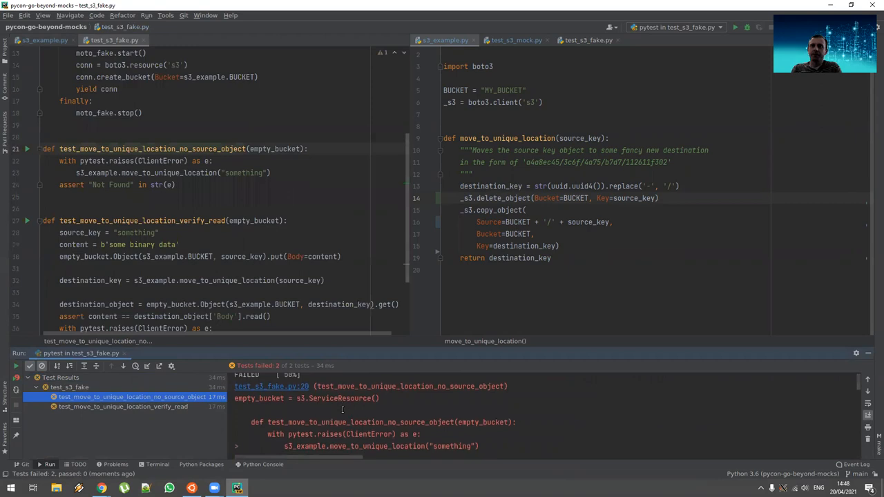
scroll("down", 3)
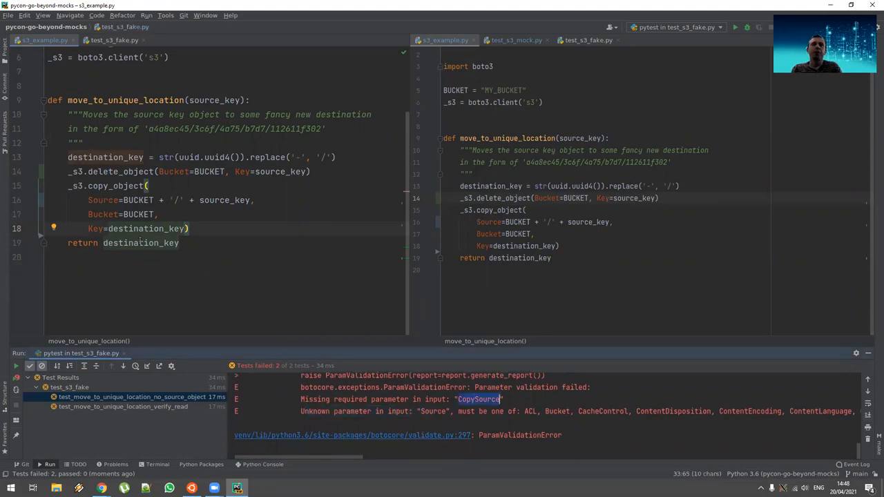
Step: Rename copy_object's Source argument to CopySource and rerun the moto fake tests
double_click(102, 199)
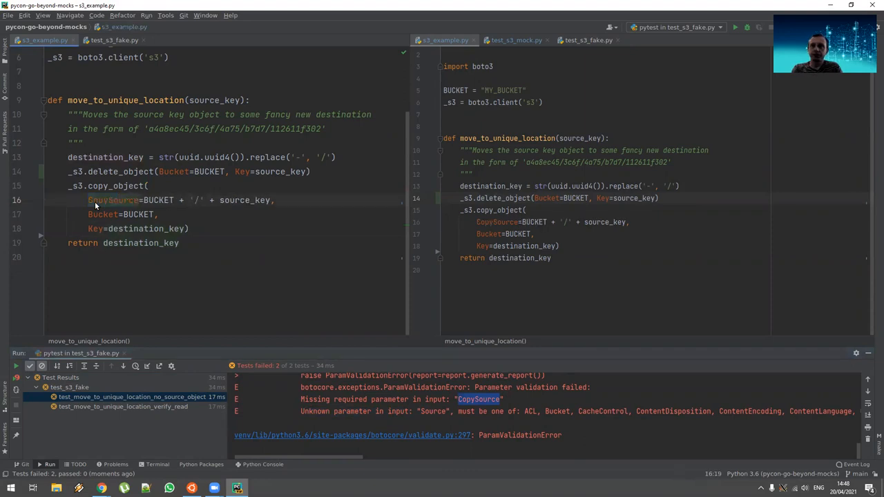
left_click(735, 27)
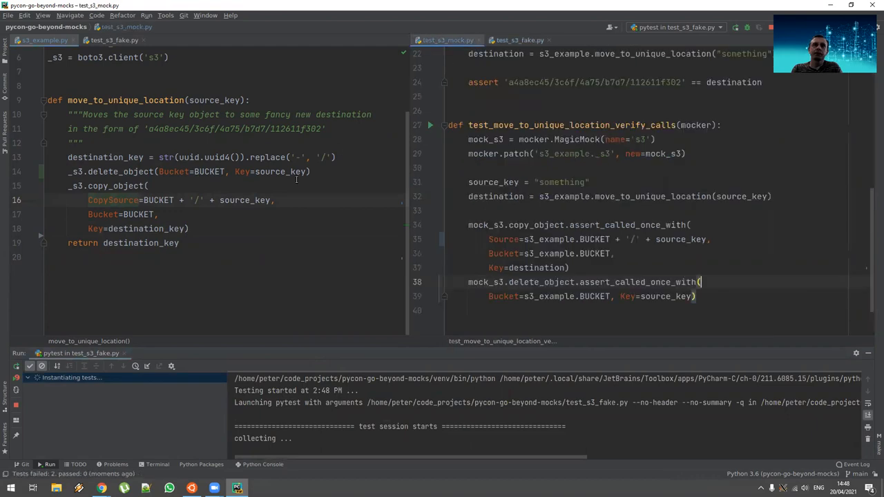
mouse_move(260, 222)
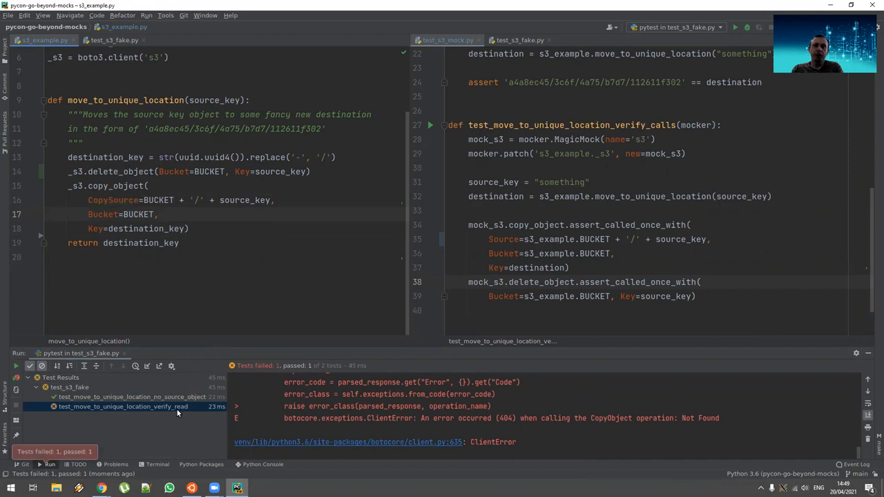
Step: Inspect the verify_read failure and move the delete_object call after copy_object
left_click(122, 407)
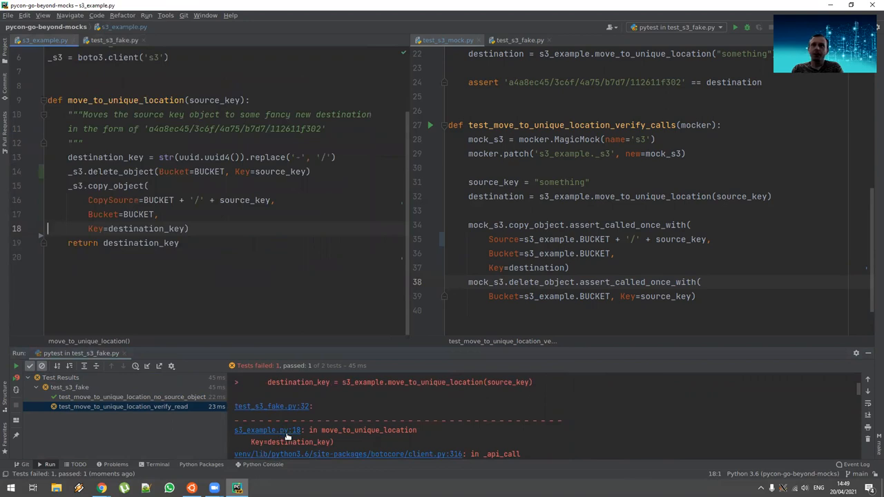
left_click_drag(89, 186, 156, 214)
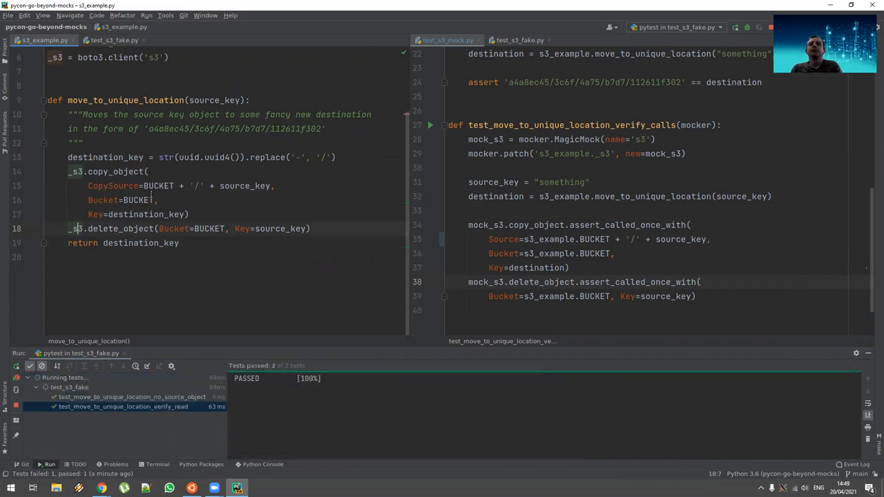
Step: Expect CopySource= in the verify_calls mock test and bring up the run configuration list
left_click(735, 27)
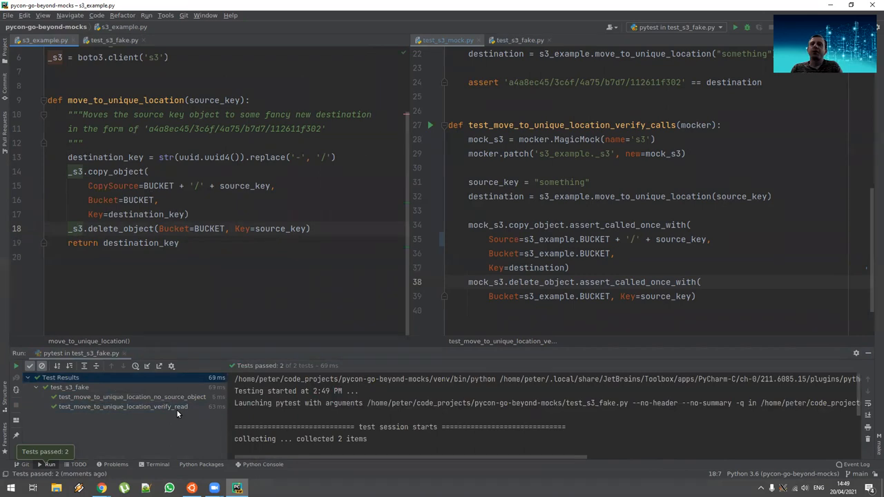
left_click(122, 407)
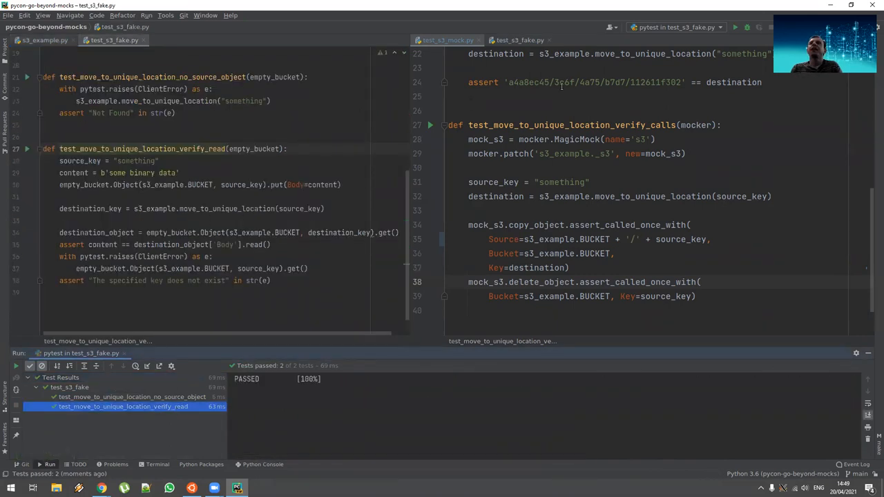
left_click(45, 39)
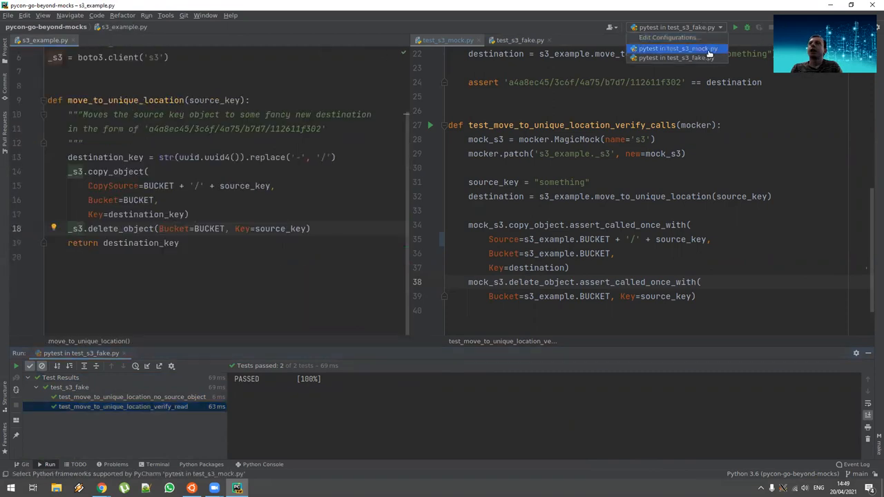
Step: Run 'pytest in test_s3_mock.py', see verify_calls fail on CopySource, then rerun so all 3 pass
left_click(676, 48)
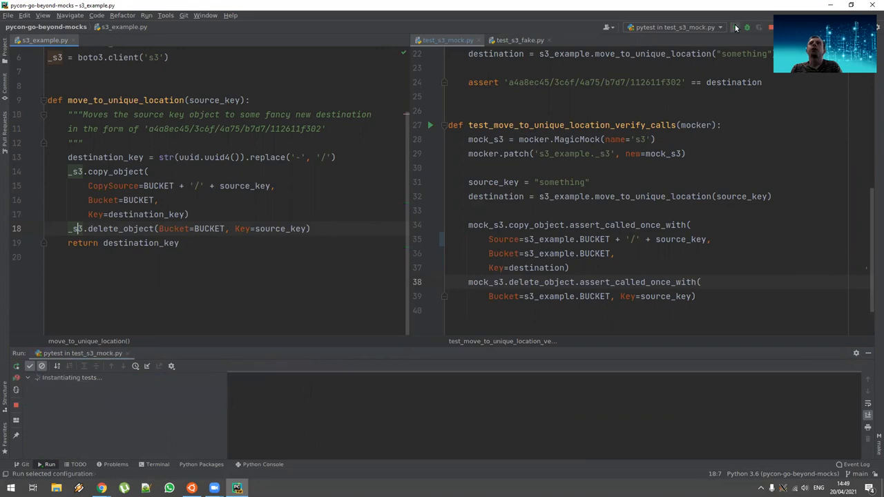
left_click(735, 27)
type("Copy")
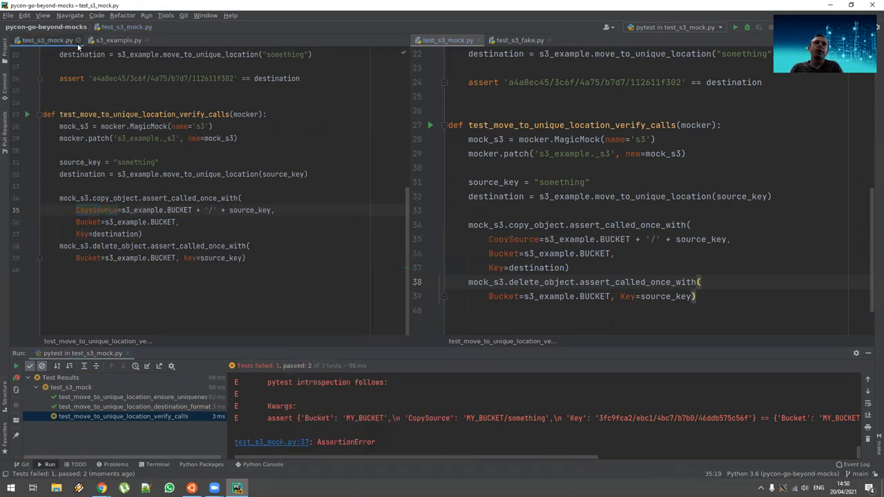
left_click(121, 39)
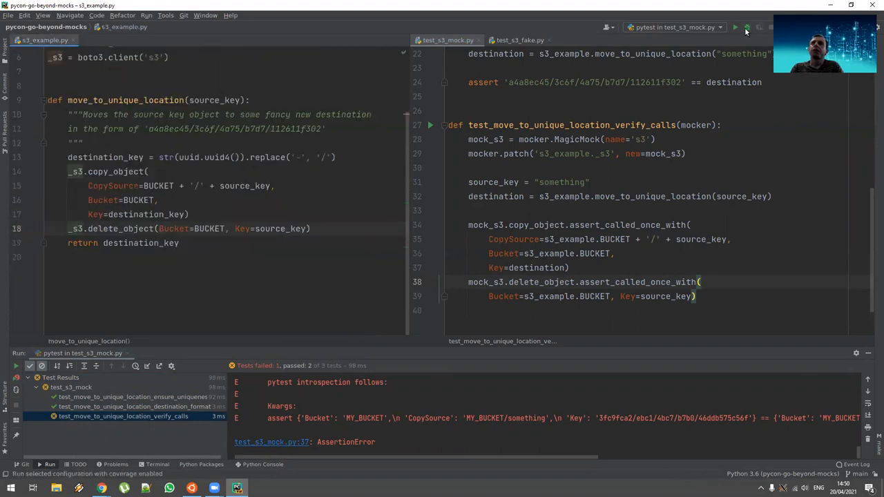
left_click(735, 27)
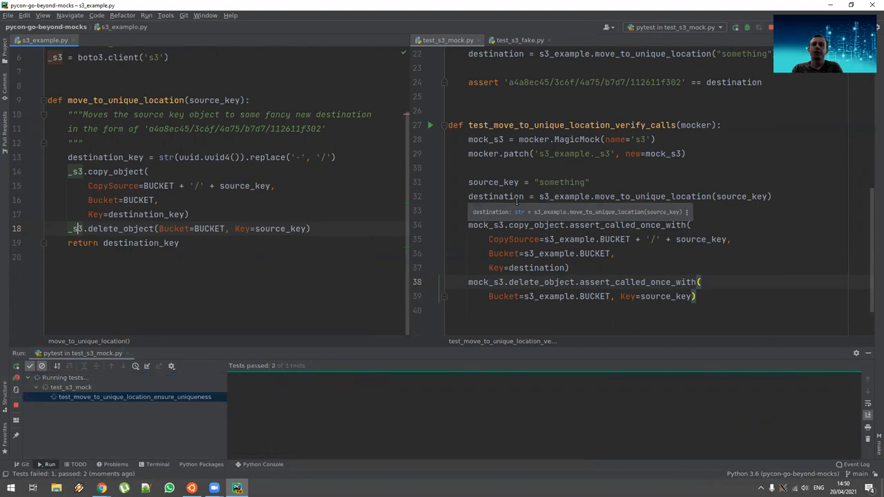
left_click(735, 27)
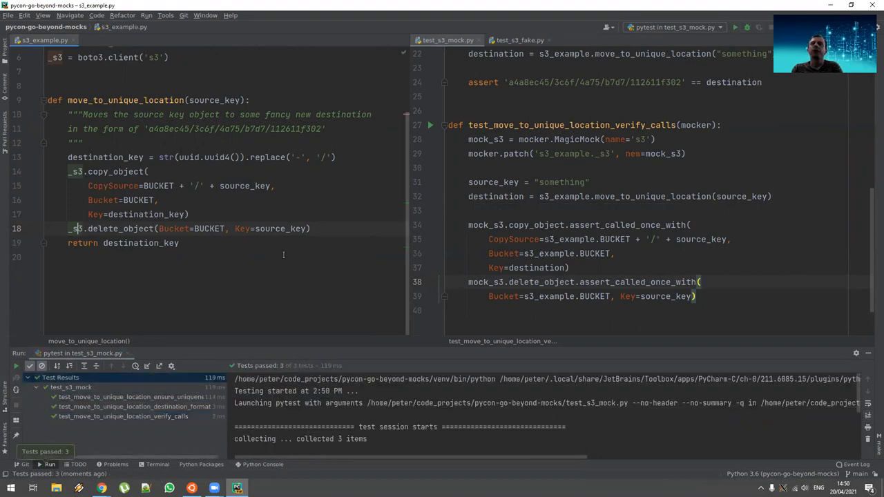
mouse_move(203, 300)
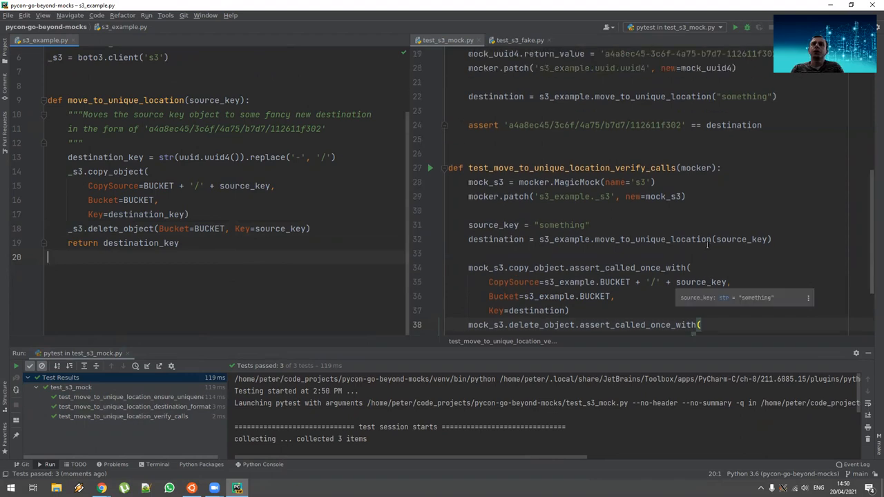
Step: Review the passing mock tests: the s3 mock setup and the expected destination format assertion
scroll("up", 3)
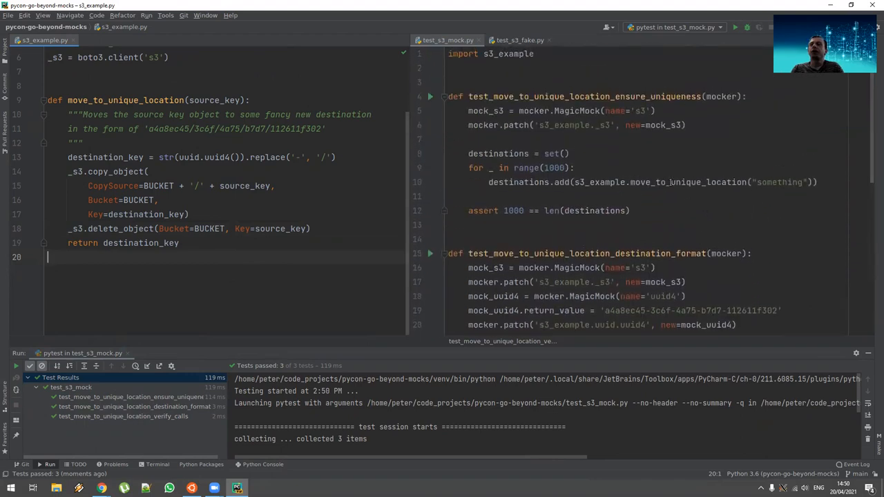
left_click(788, 181)
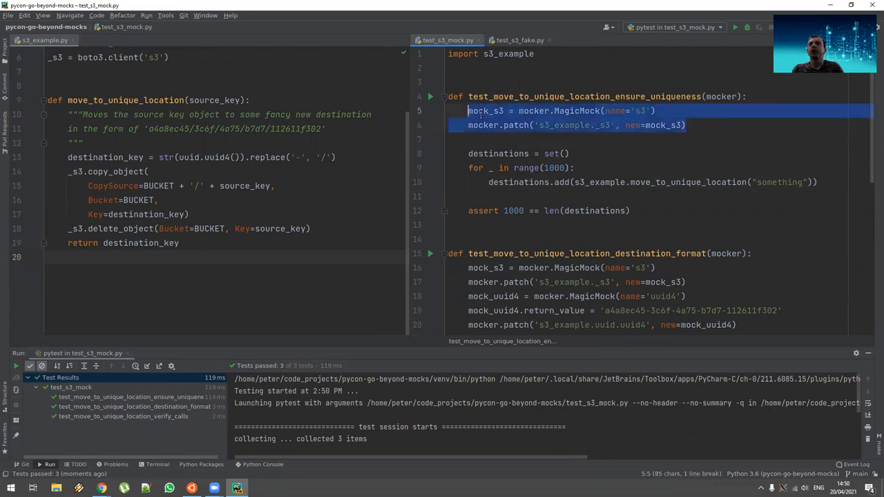
scroll("down", 3)
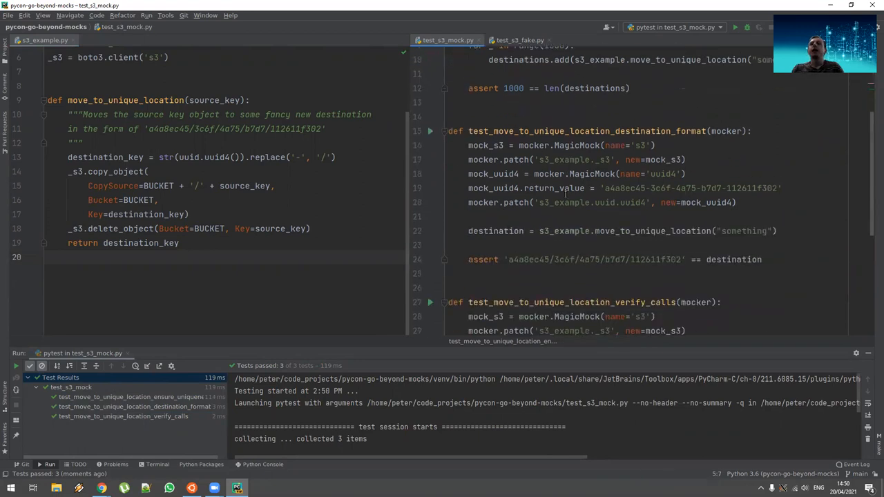
scroll("up", 3)
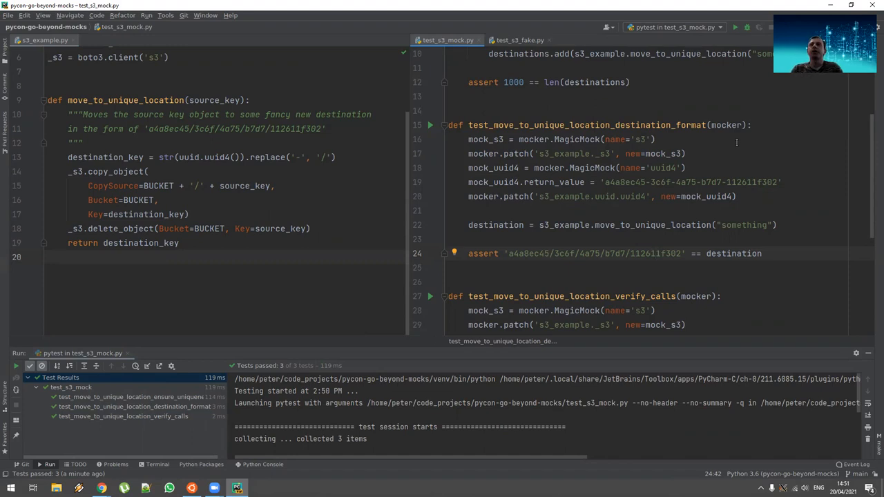
left_click(655, 253)
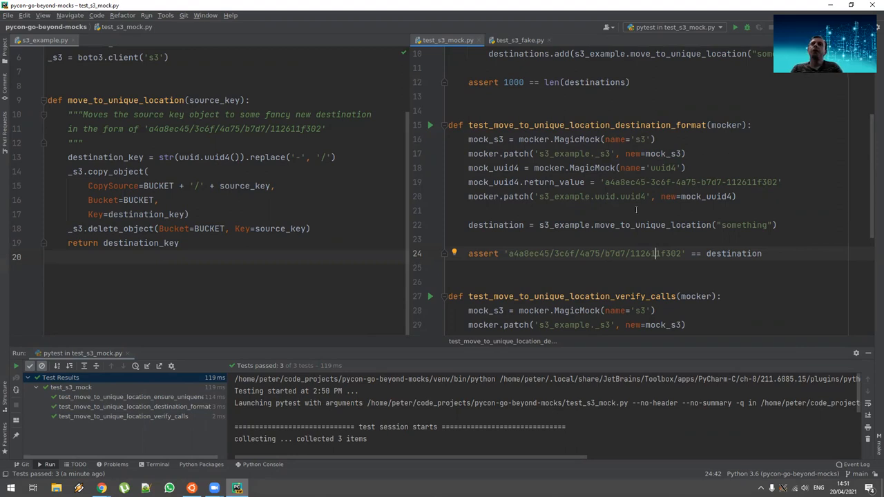
scroll("down", 3)
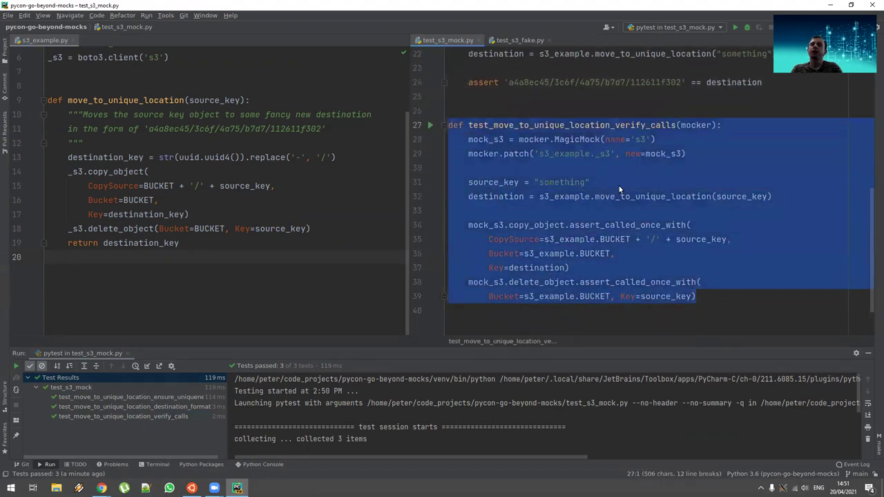
scroll("up", 3)
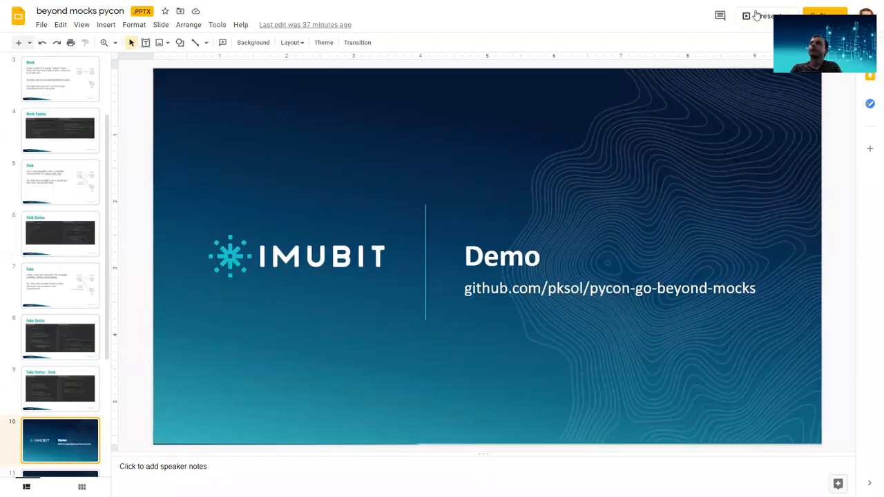
Step: Present the Demo slide with the GitHub repository link full screen in Google Slides
left_click(767, 16)
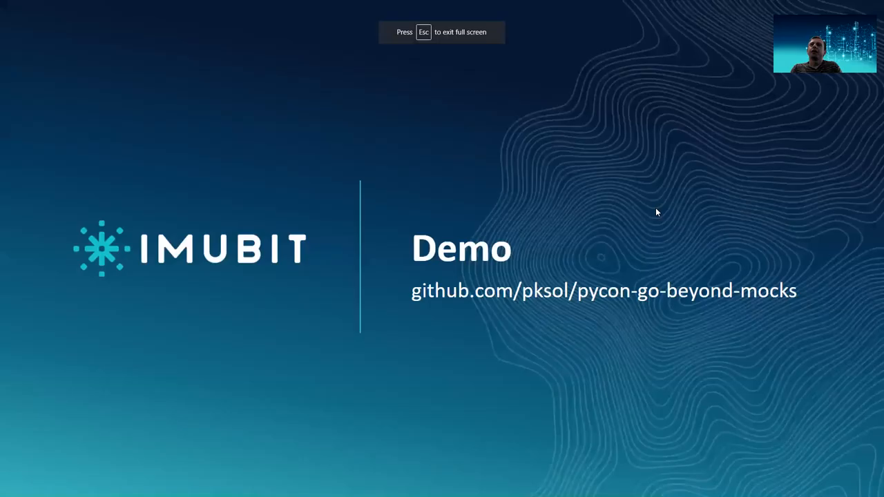